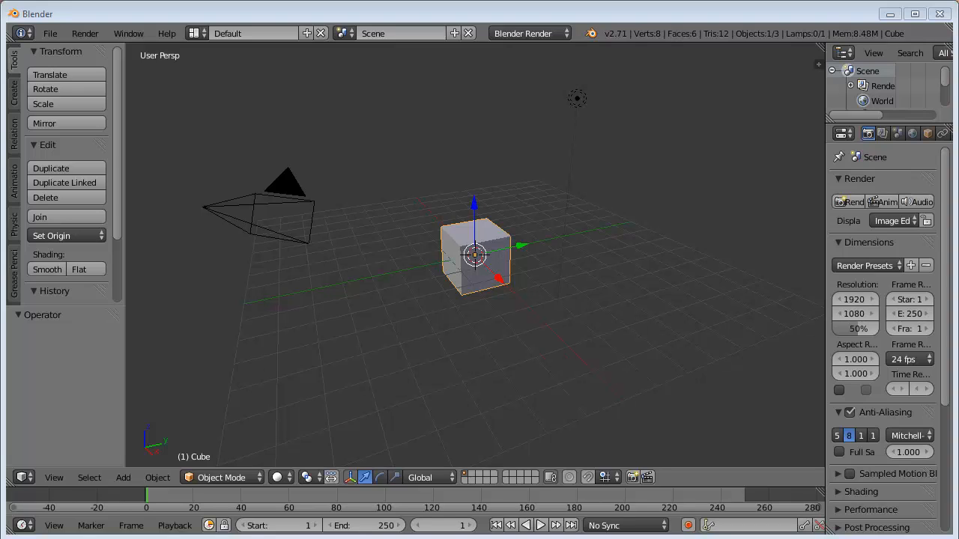
mouse_move(509, 292)
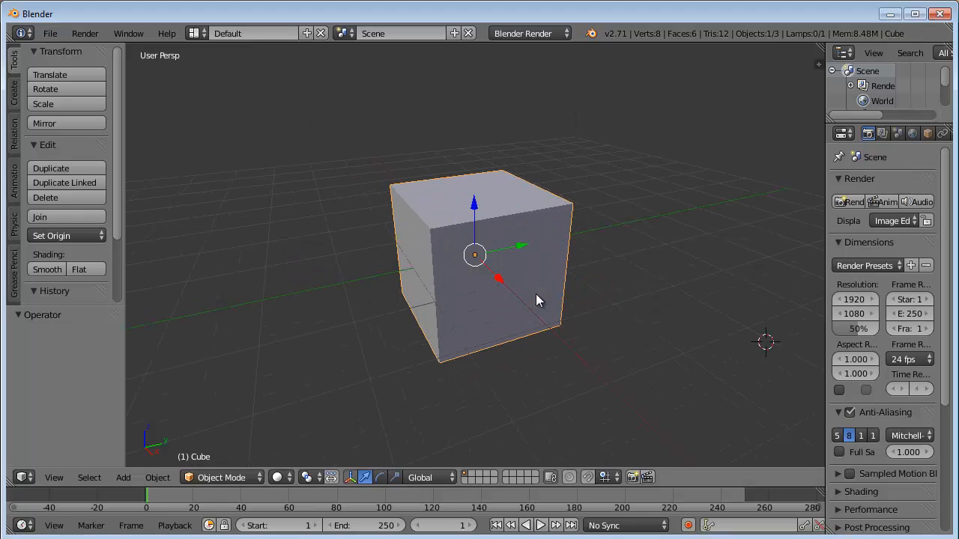
mouse_move(629, 302)
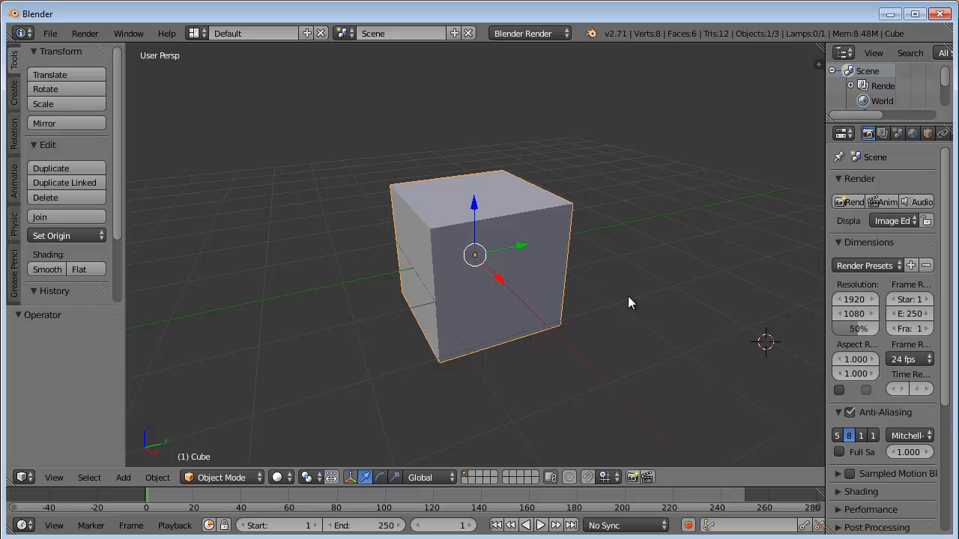
mouse_move(584, 204)
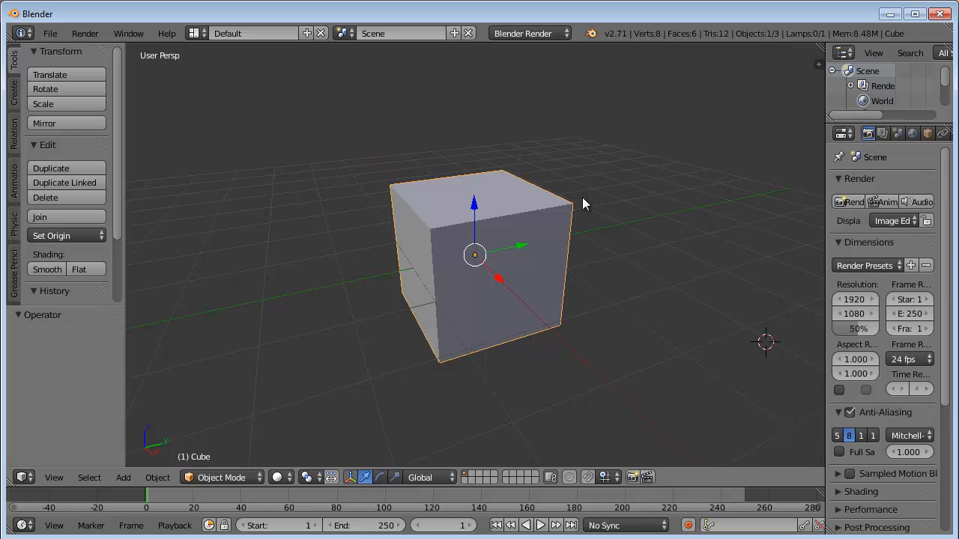
mouse_move(653, 256)
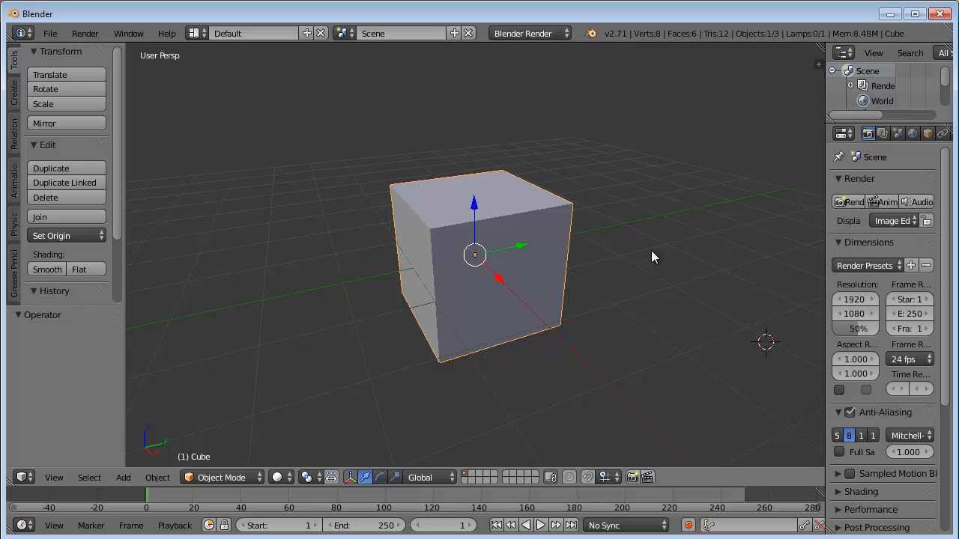
mouse_move(674, 230)
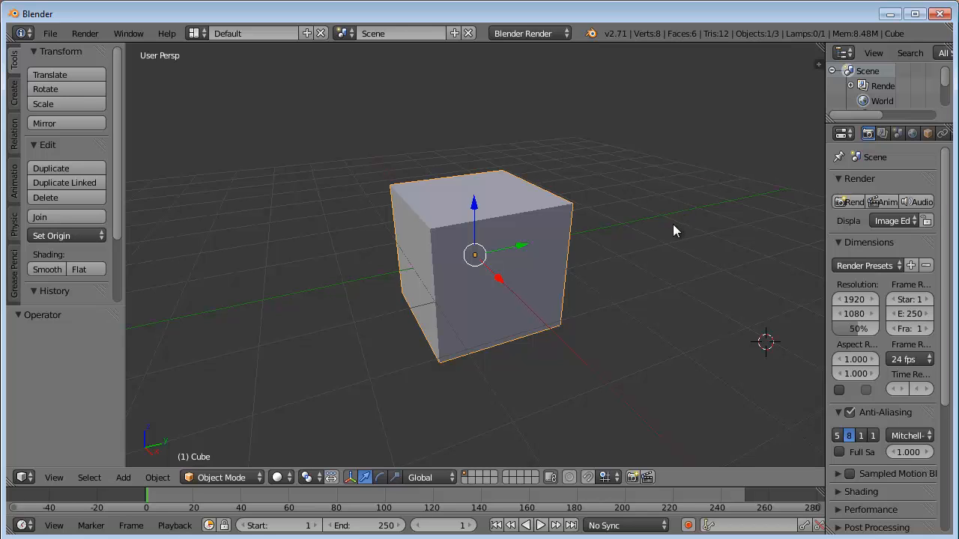
mouse_move(508, 307)
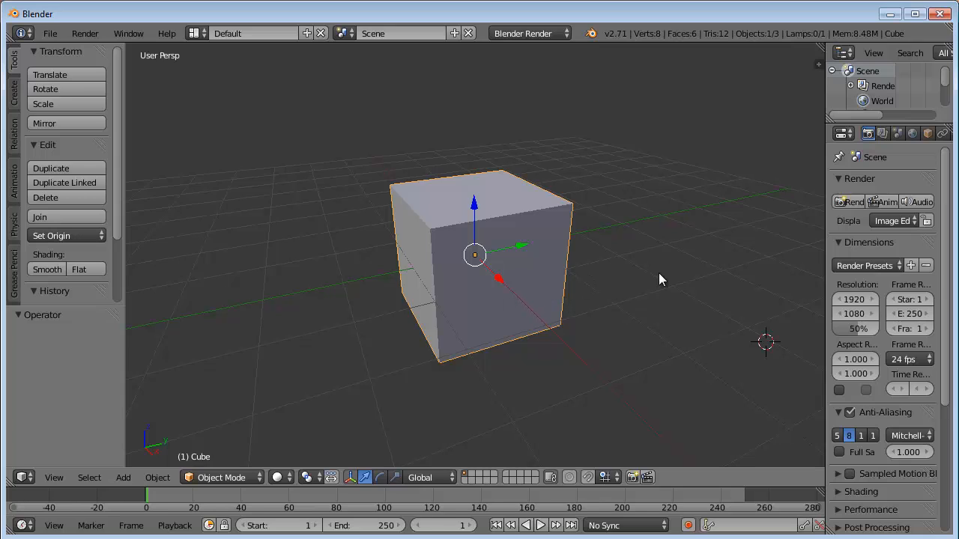
mouse_move(558, 334)
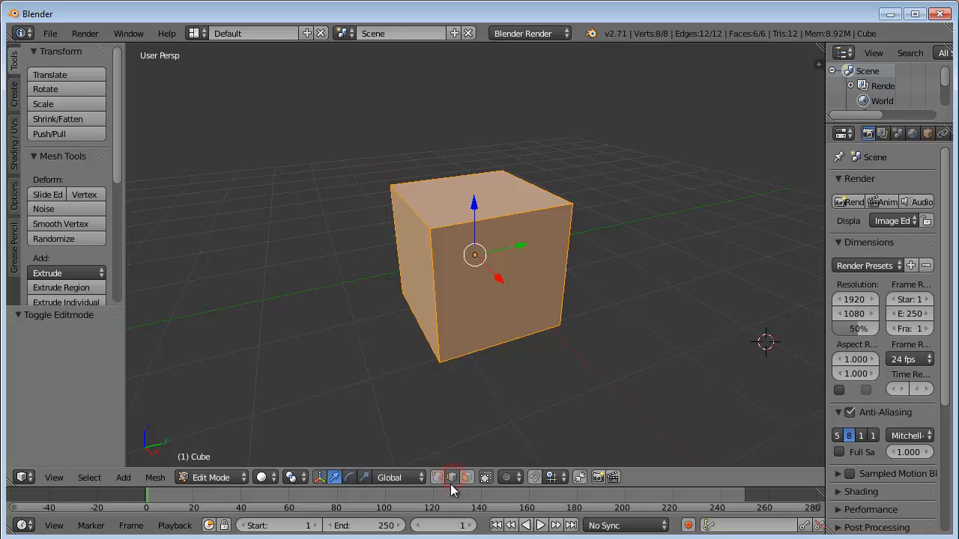
mouse_move(451, 477)
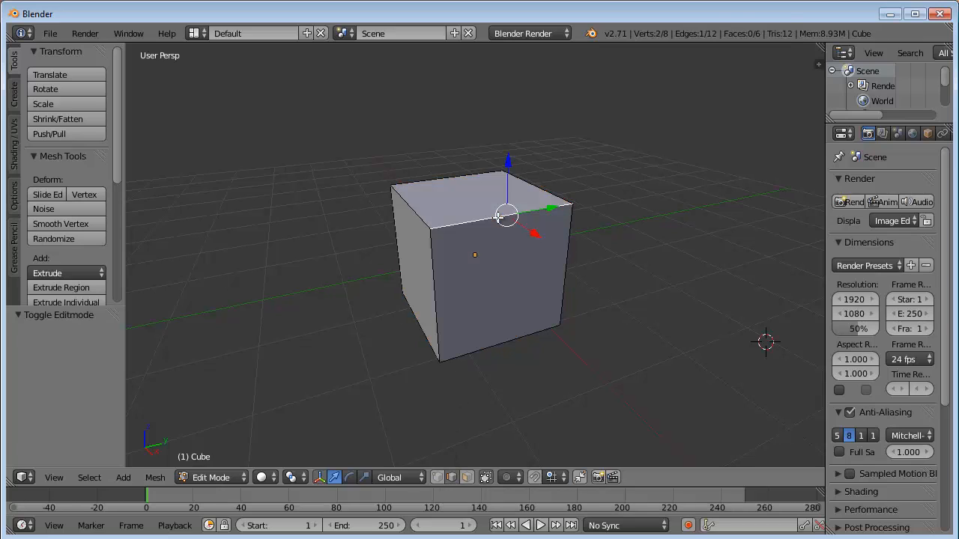
mouse_move(478, 220)
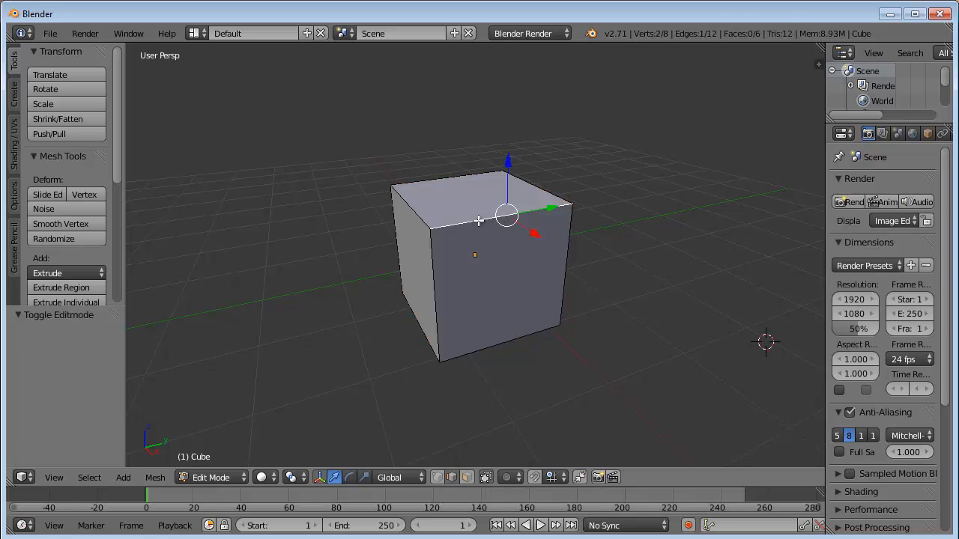
mouse_move(434, 285)
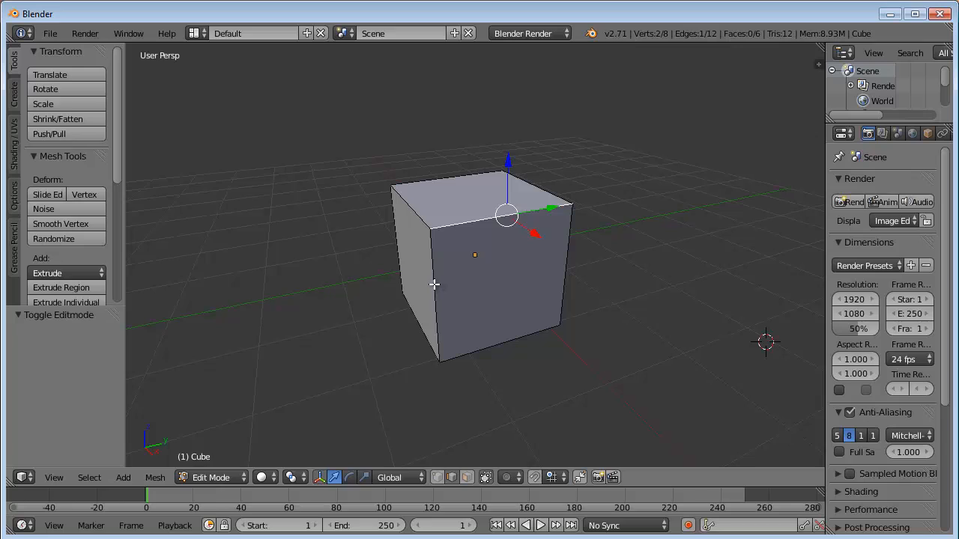
mouse_move(441, 276)
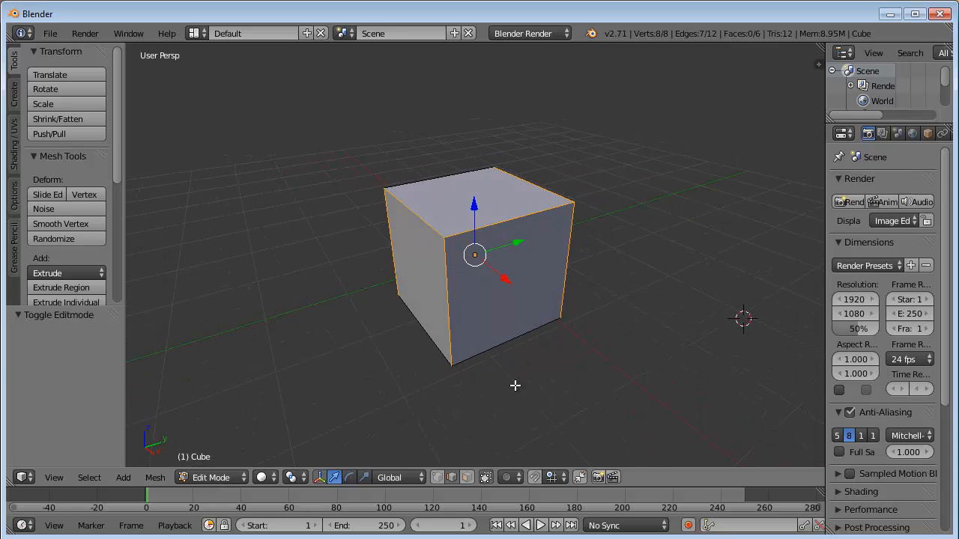
mouse_move(68, 160)
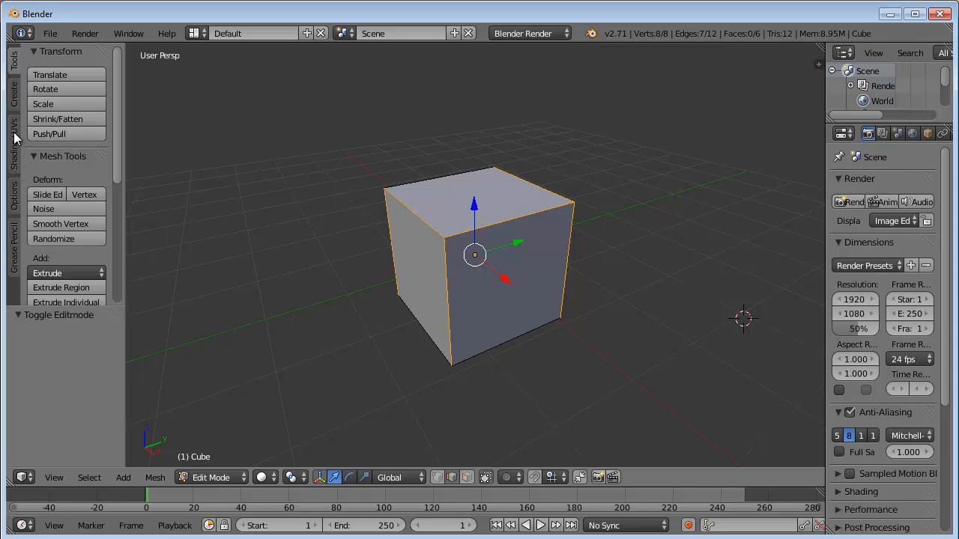
Bring up the Shading/UVs tool panel that holds Mark Seam.
left_click(13, 134)
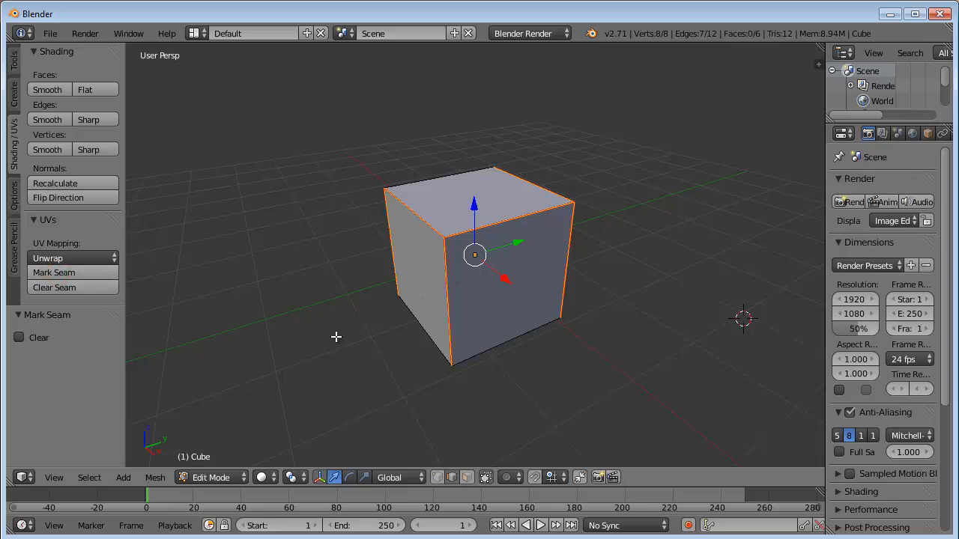
mouse_move(680, 199)
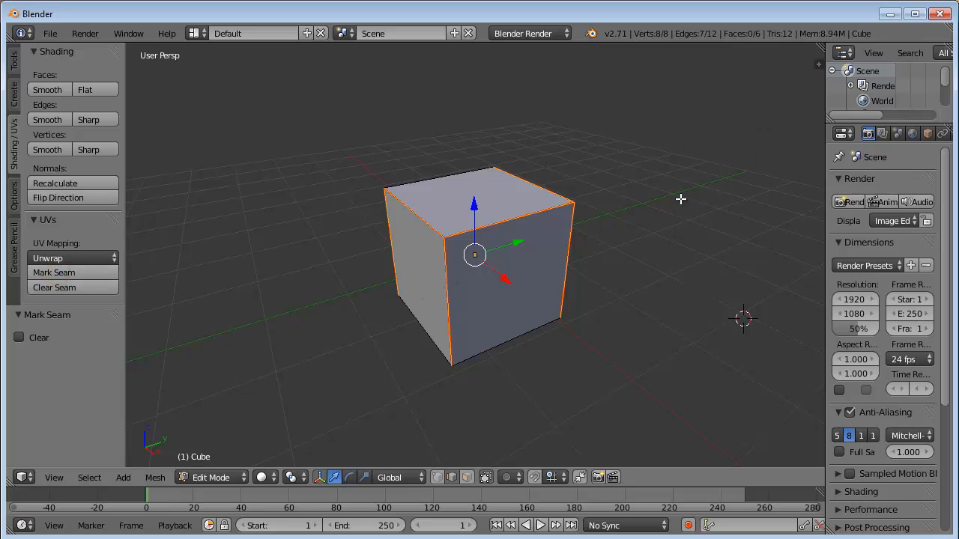
mouse_move(642, 202)
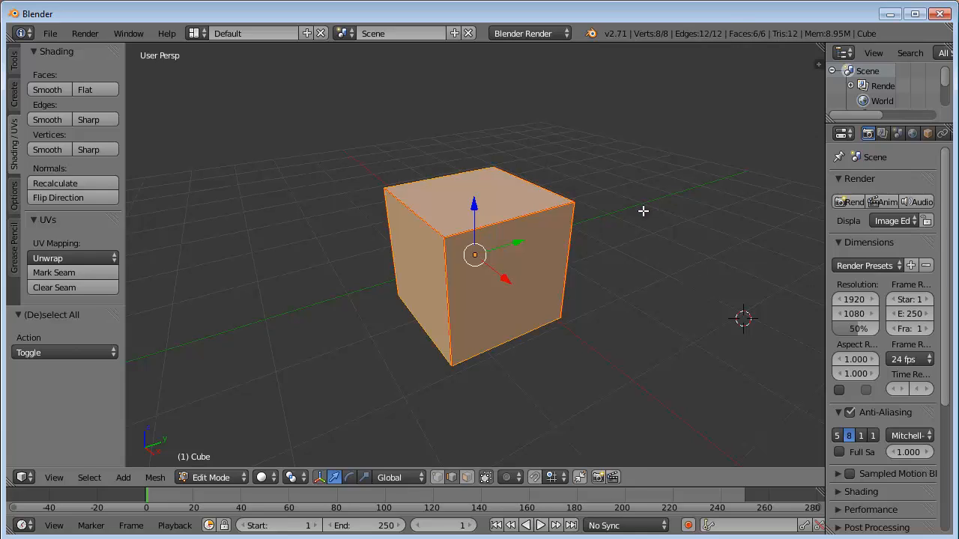
mouse_move(816, 45)
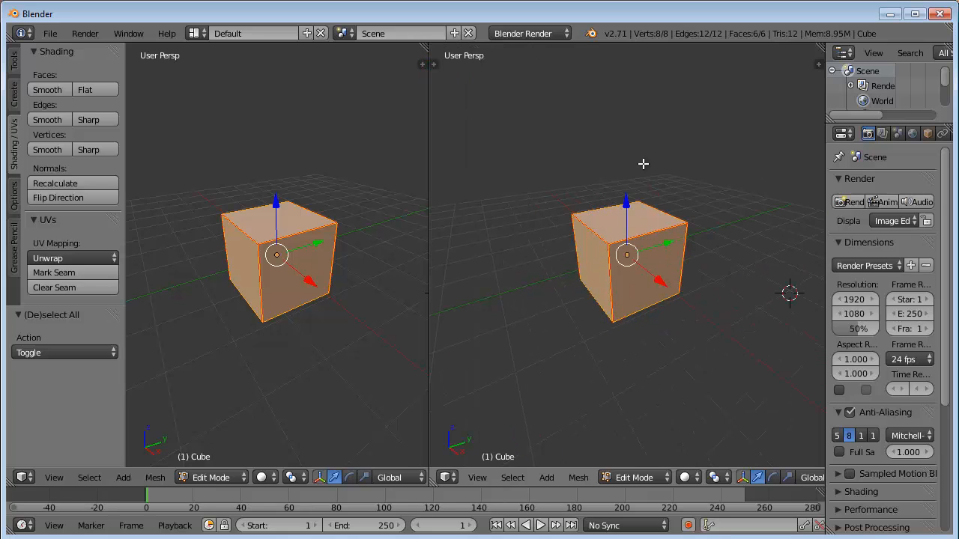
mouse_move(634, 173)
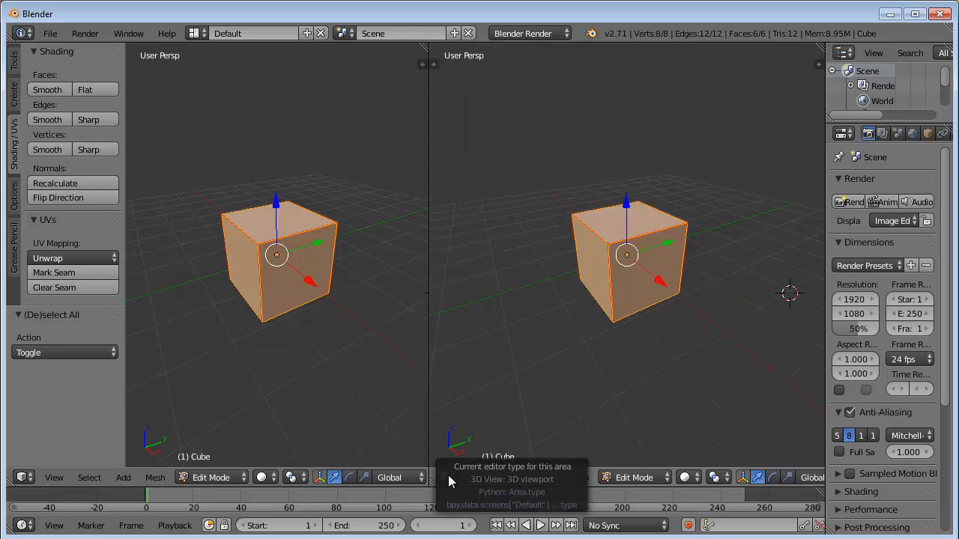
Change the right area's editor type to UV/Image Editor.
left_click(448, 477)
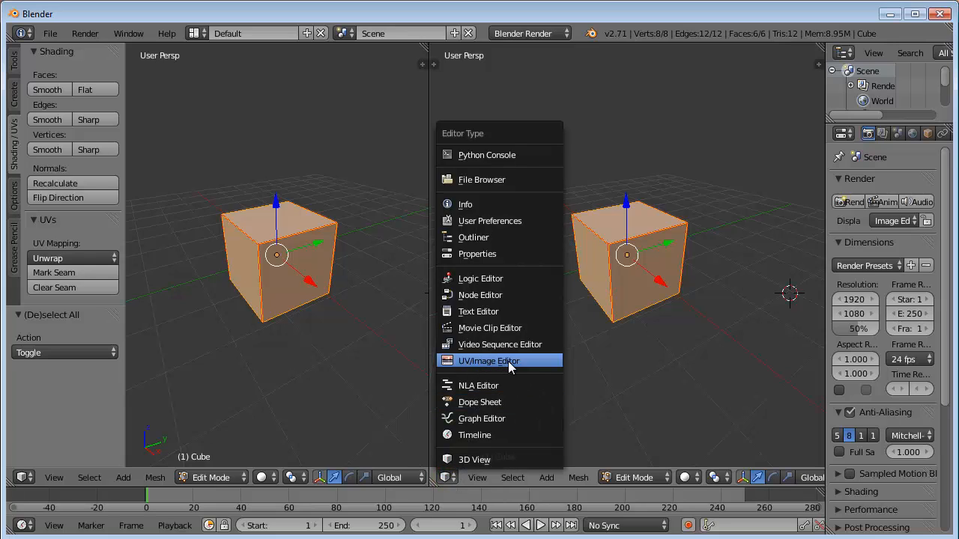
left_click(489, 361)
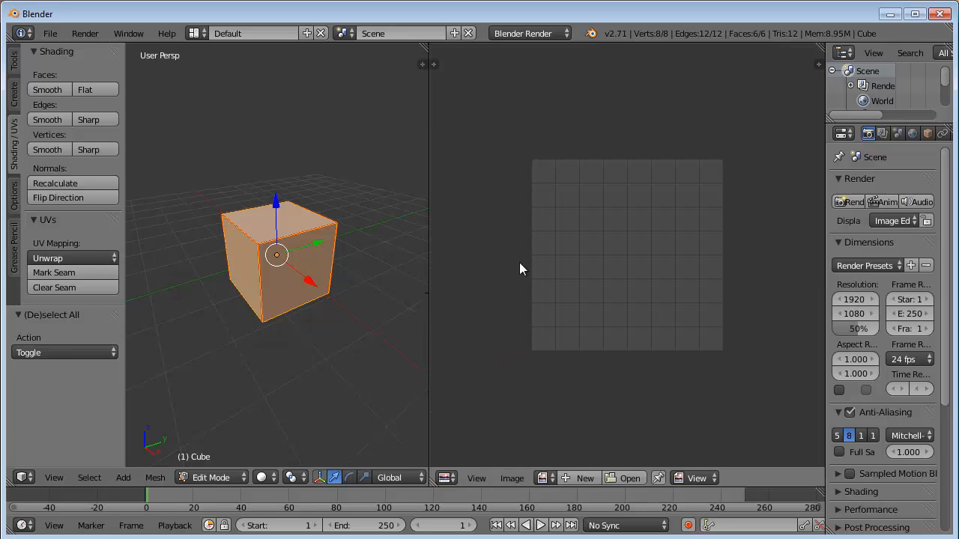
mouse_move(349, 229)
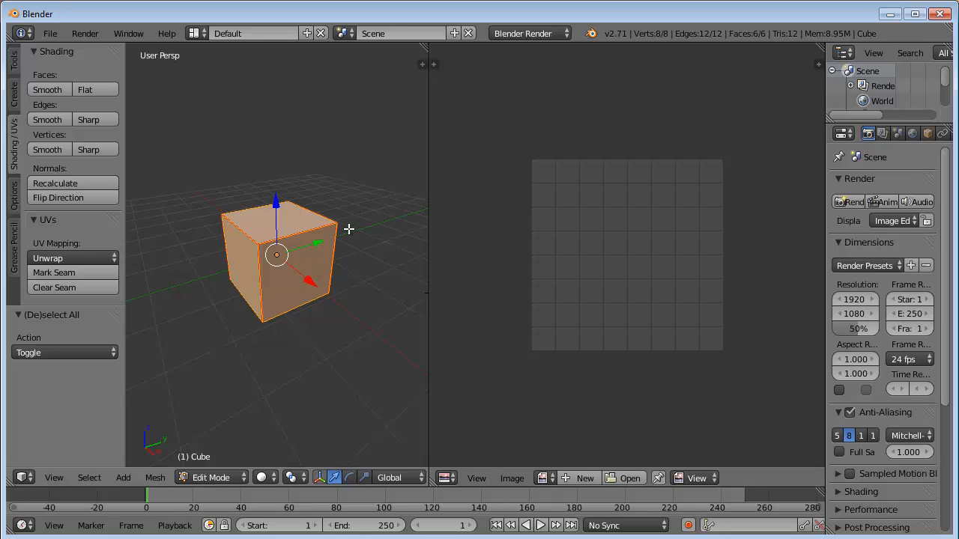
mouse_move(331, 267)
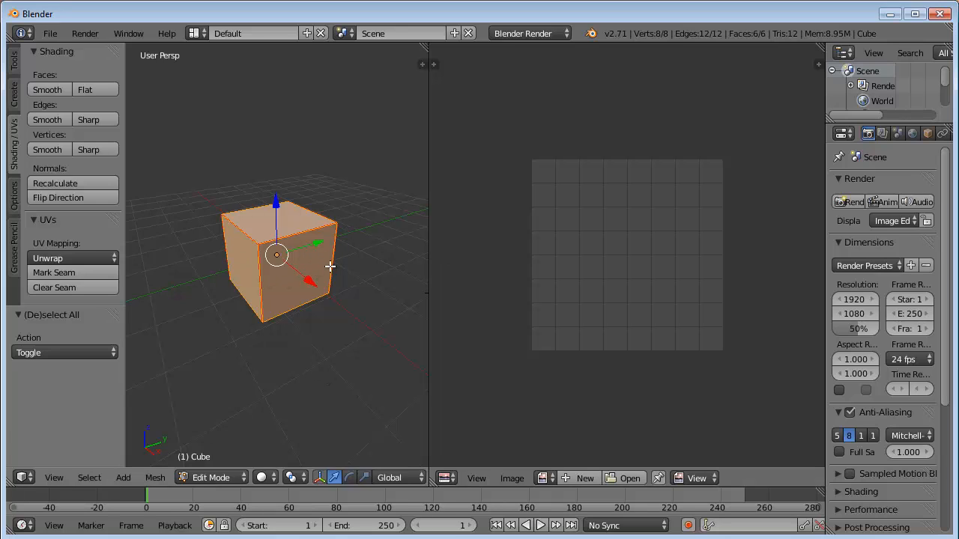
Unwrap the cube from the UV mapping menu into a flat cross layout.
left_click(71, 258)
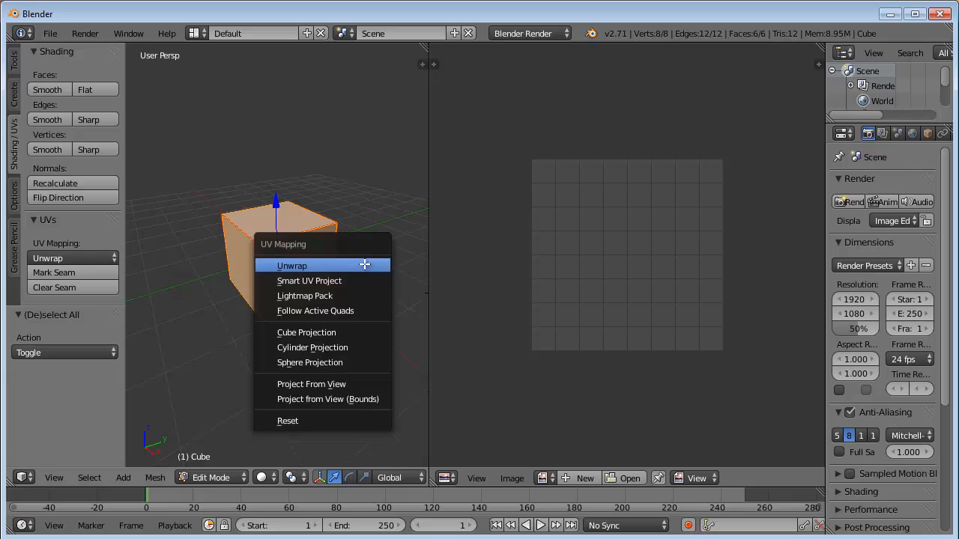
mouse_move(292, 265)
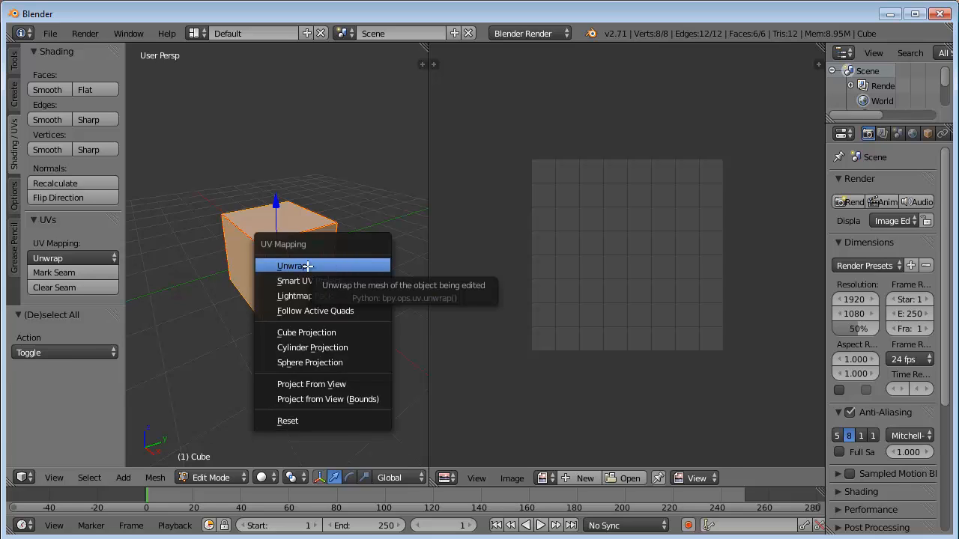
left_click(287, 265)
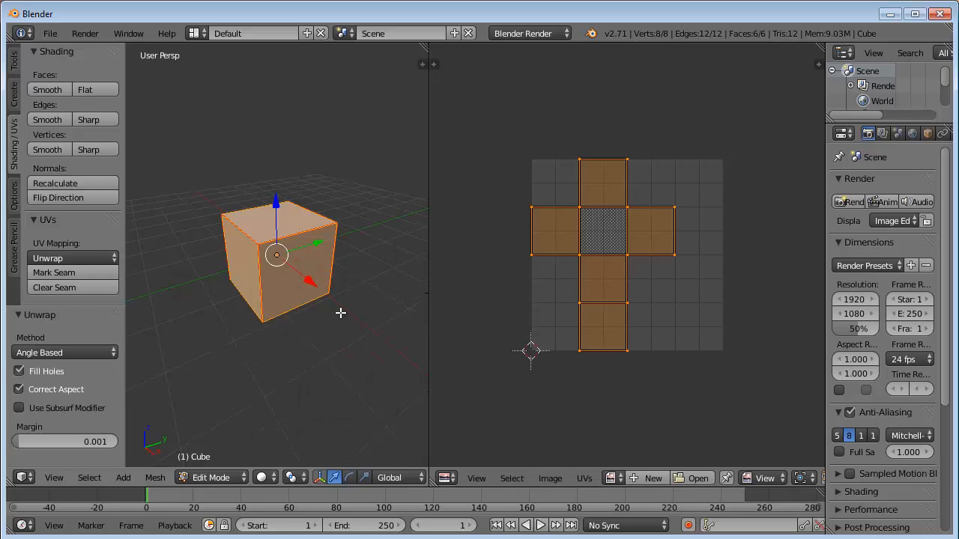
mouse_move(262, 330)
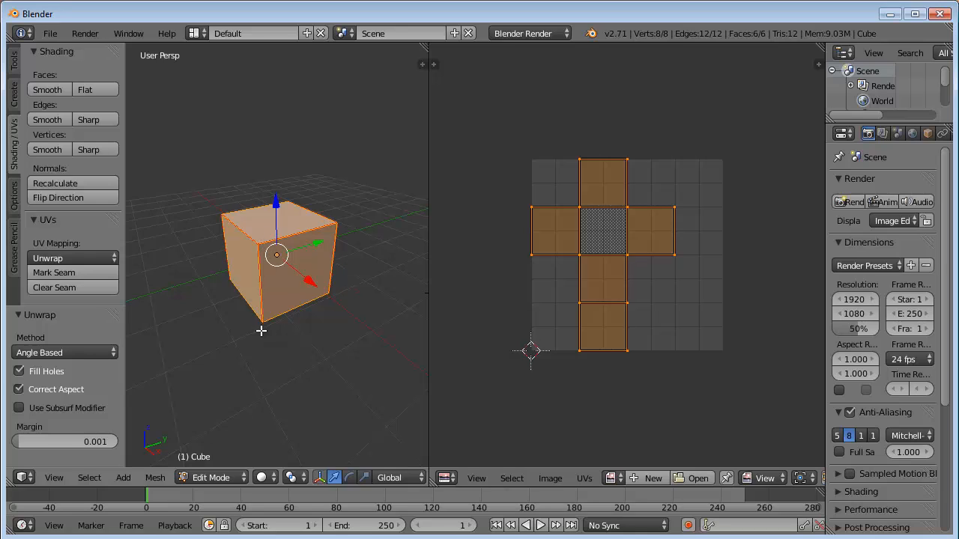
mouse_move(346, 218)
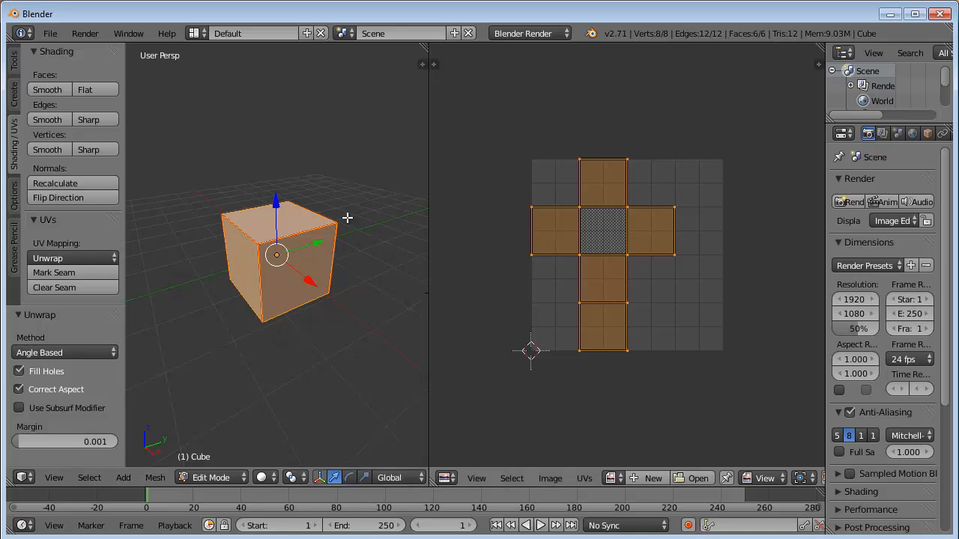
mouse_move(583, 172)
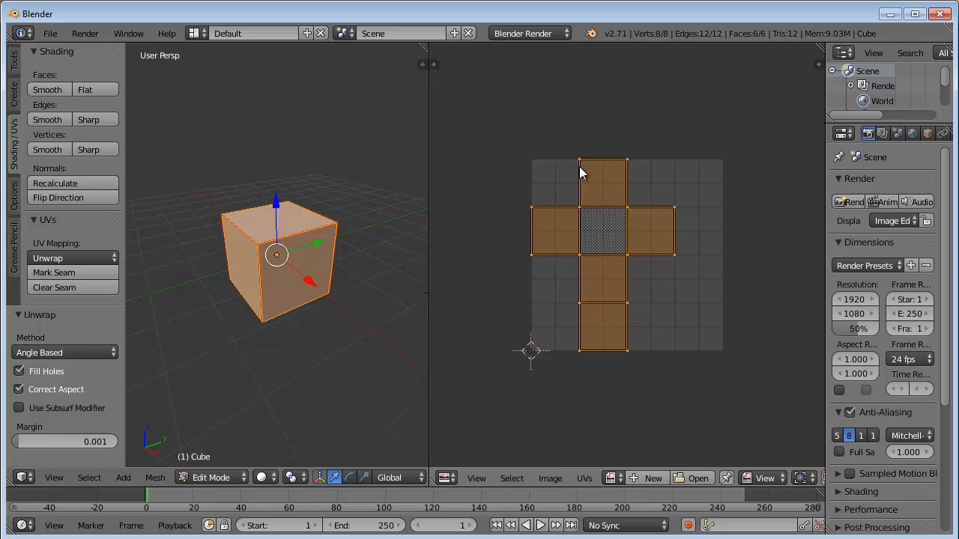
mouse_move(651, 248)
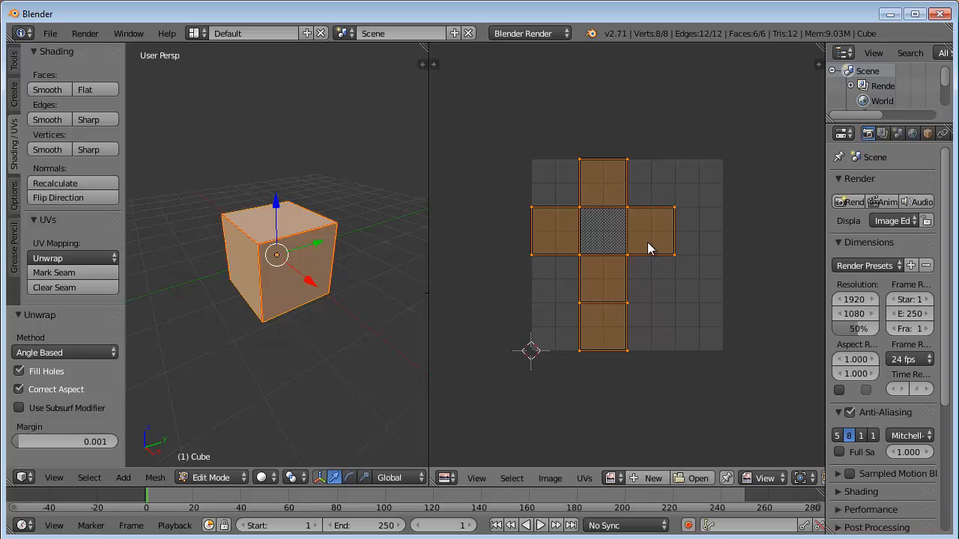
mouse_move(306, 277)
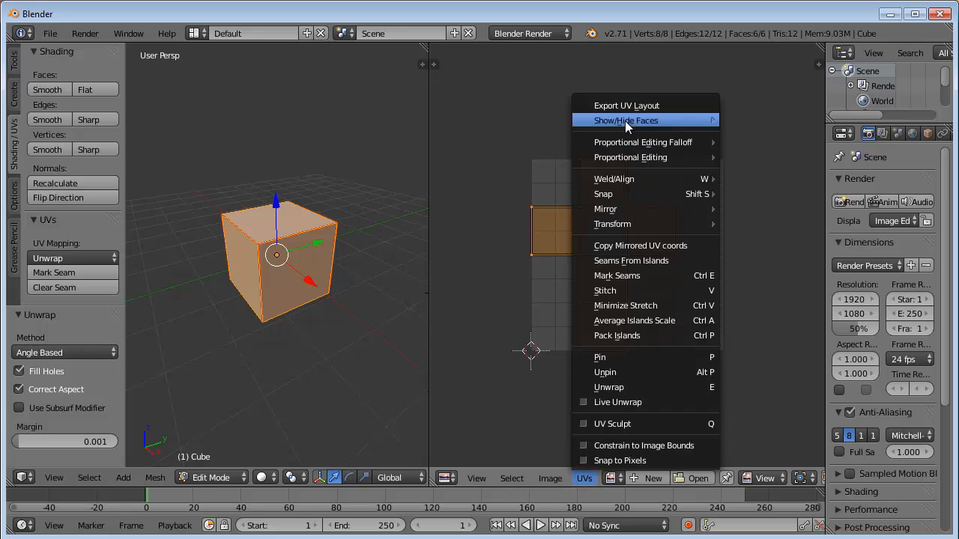
Export the UV layout as a PNG named 'dsmith' into the 3D Animation folder.
left_click(626, 105)
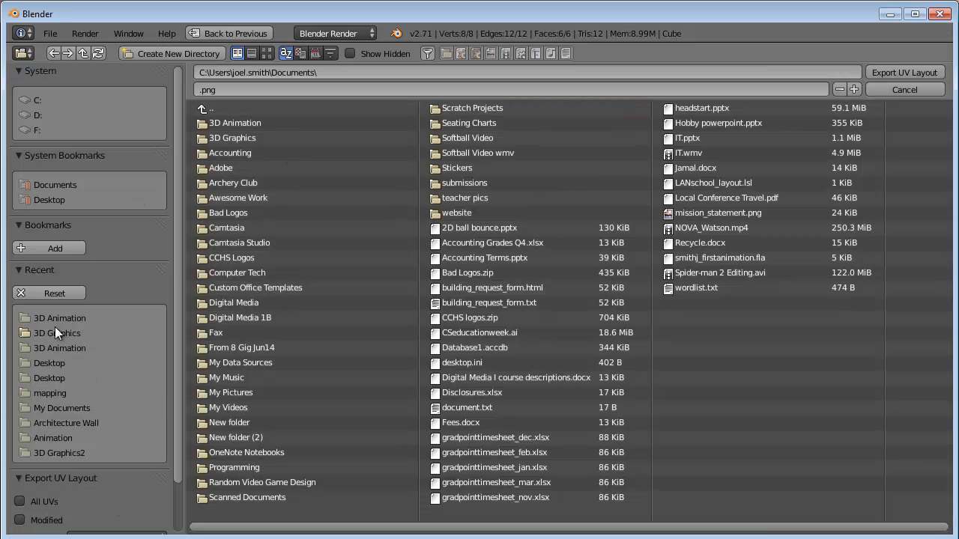
double_click(59, 317)
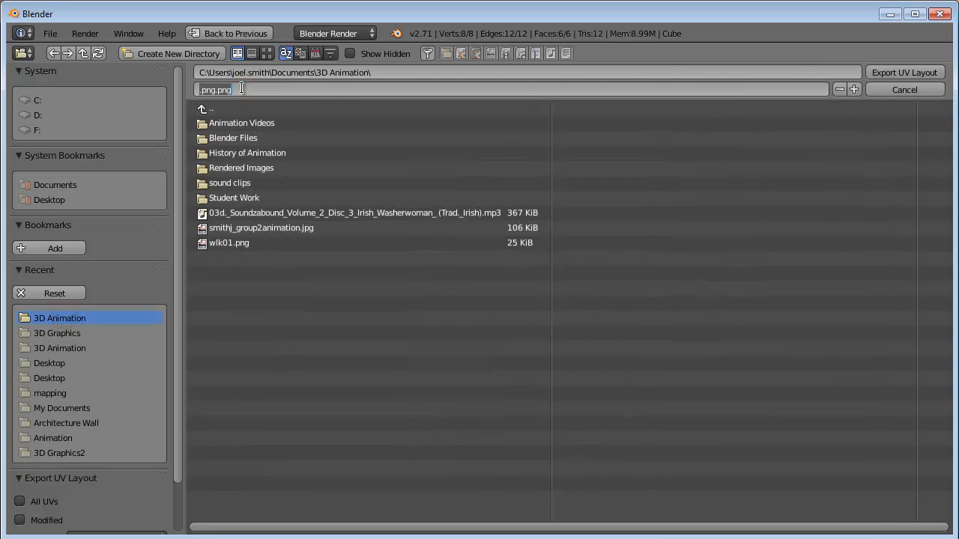
type("d")
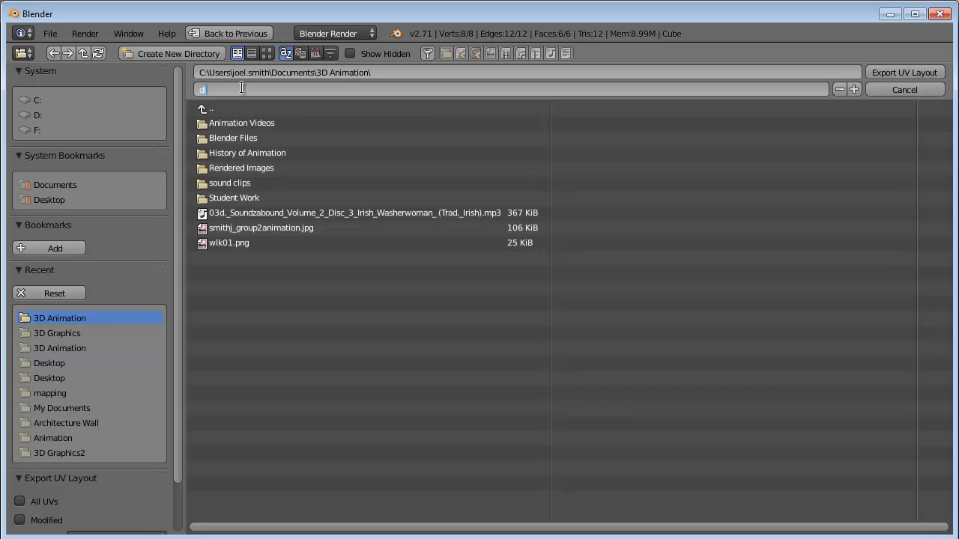
type("smithj_dice mapping.png")
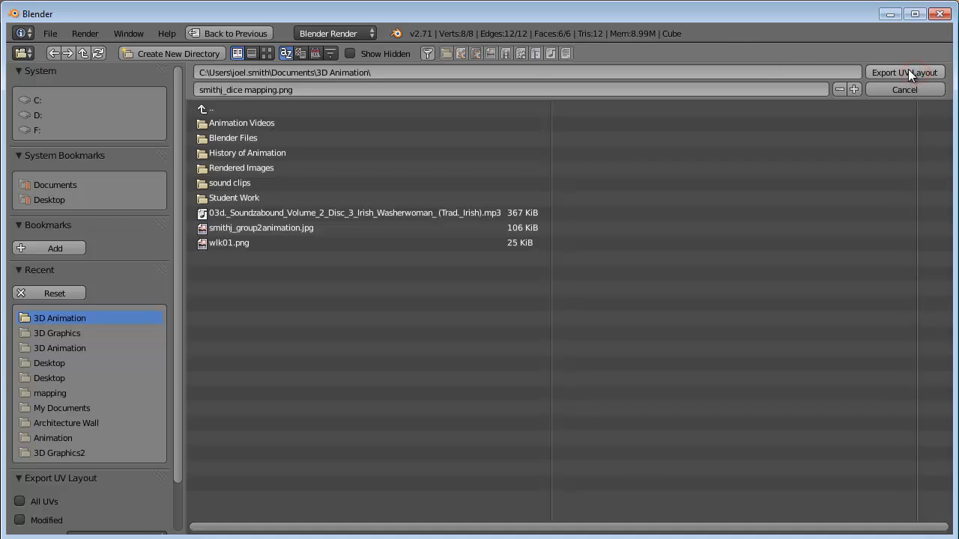
mouse_move(905, 72)
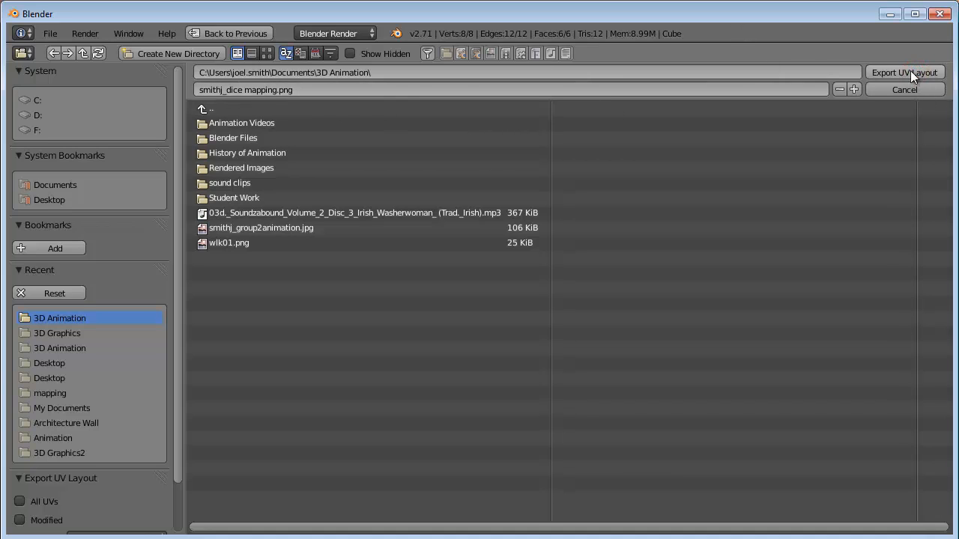
left_click(904, 72)
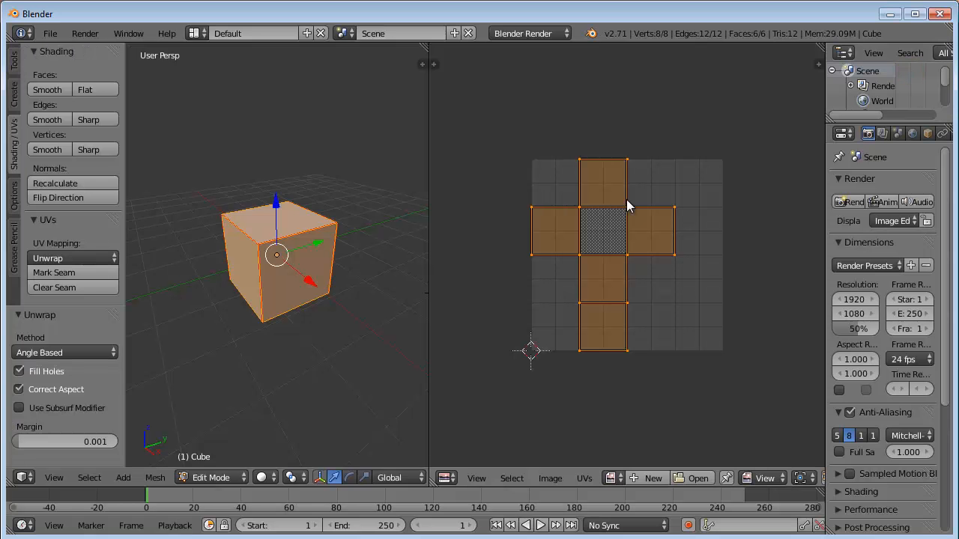
mouse_move(442, 344)
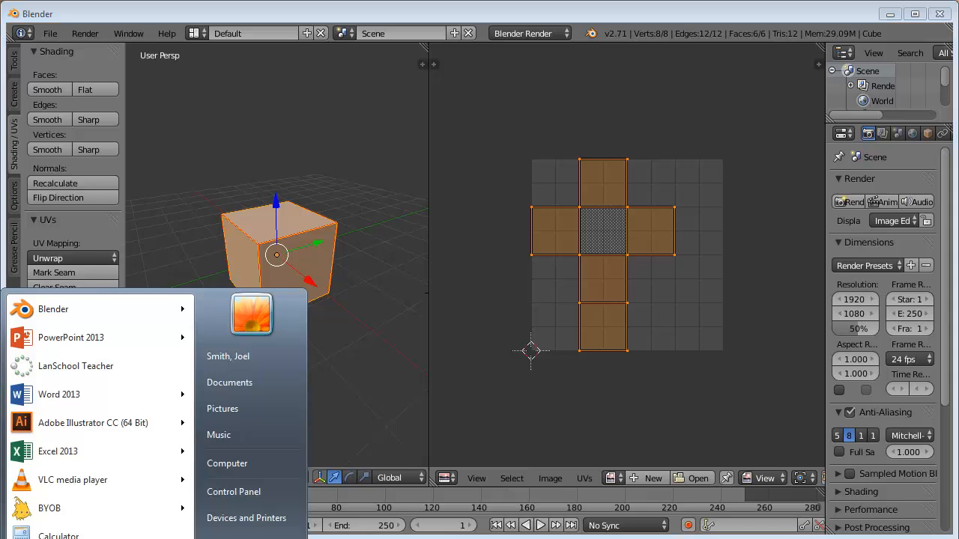
mouse_move(229, 382)
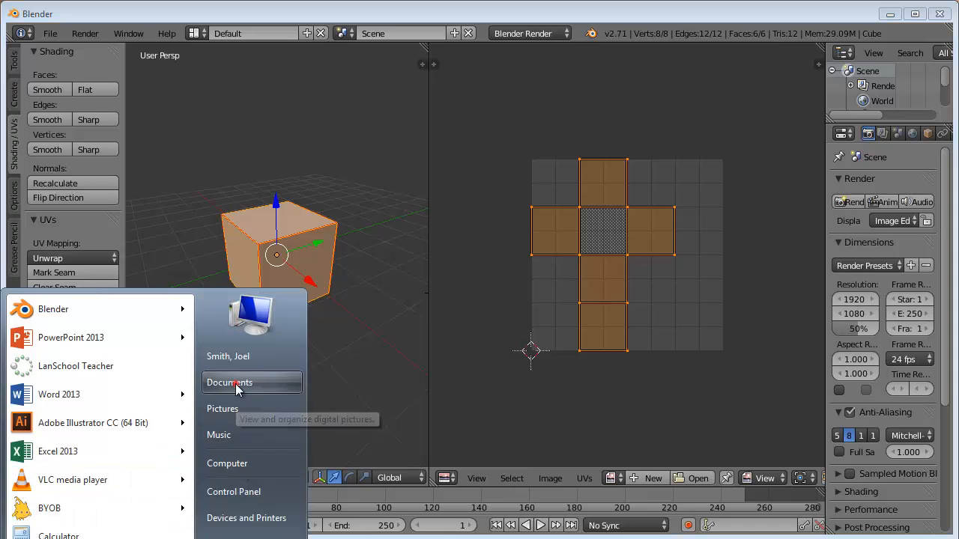
Browse Documents to the dice mapping PNG and show its context options.
left_click(229, 382)
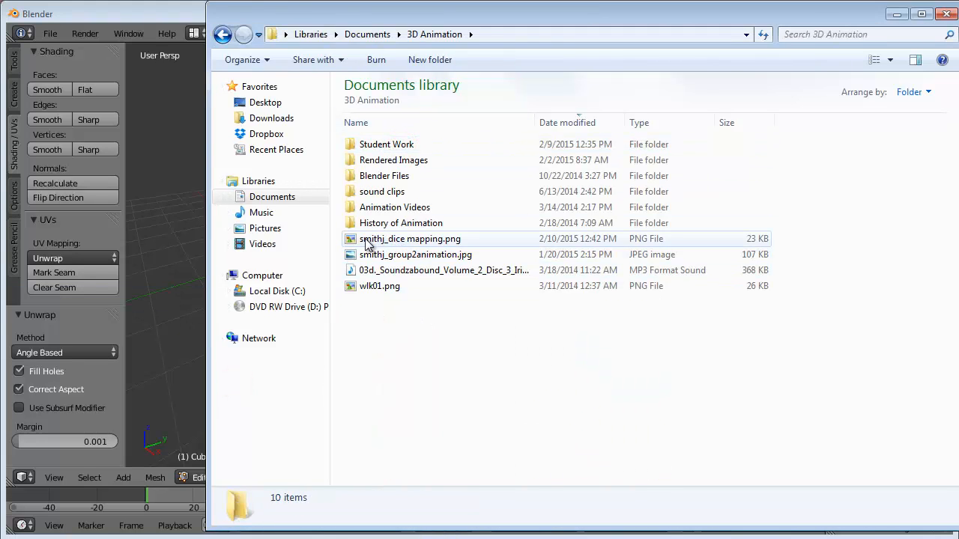
mouse_move(409, 249)
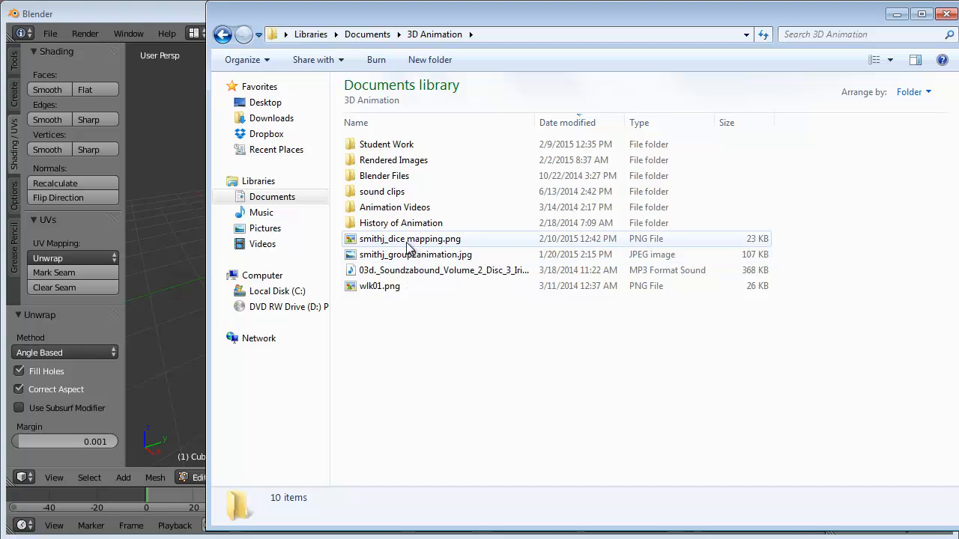
right_click(410, 239)
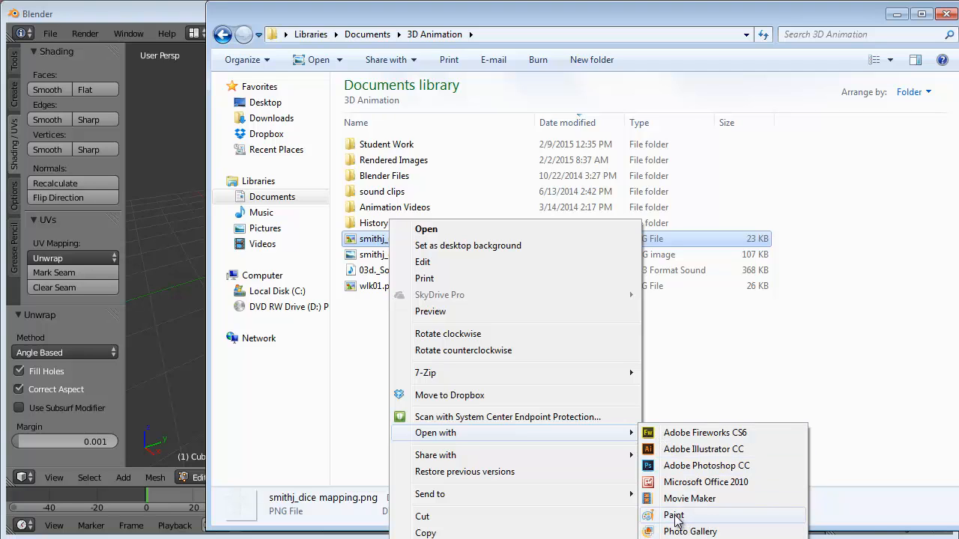
Open the dice mapping image in Paint and maximize the Paint window.
left_click(673, 514)
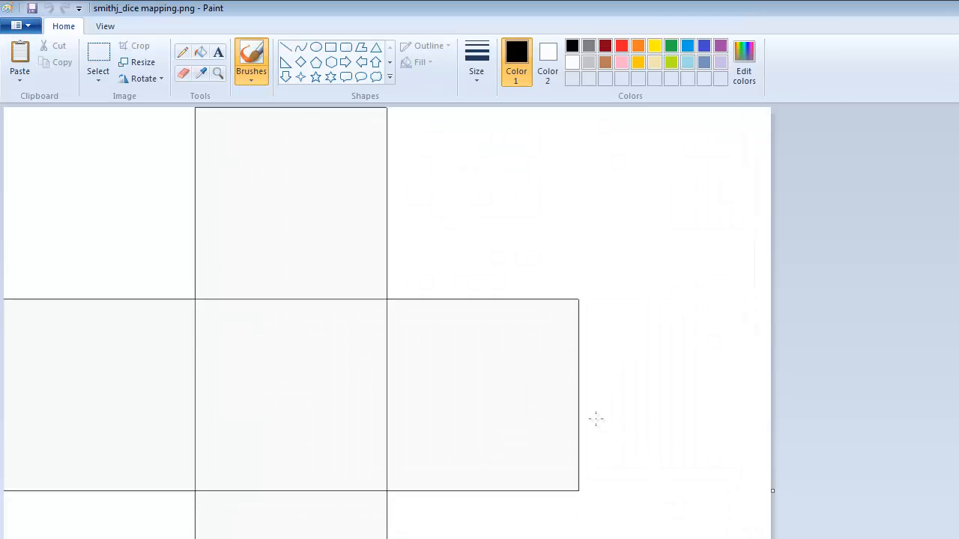
mouse_move(377, 308)
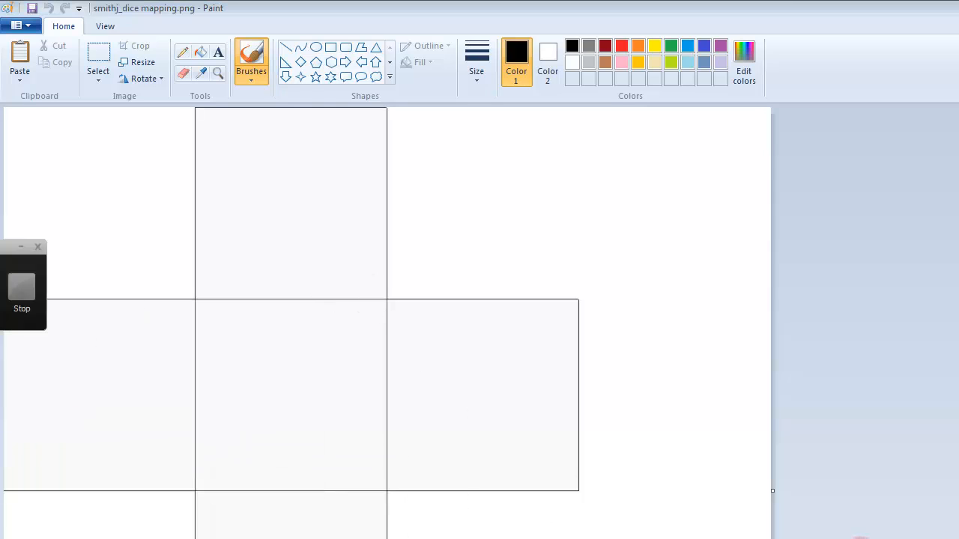
left_click(37, 247)
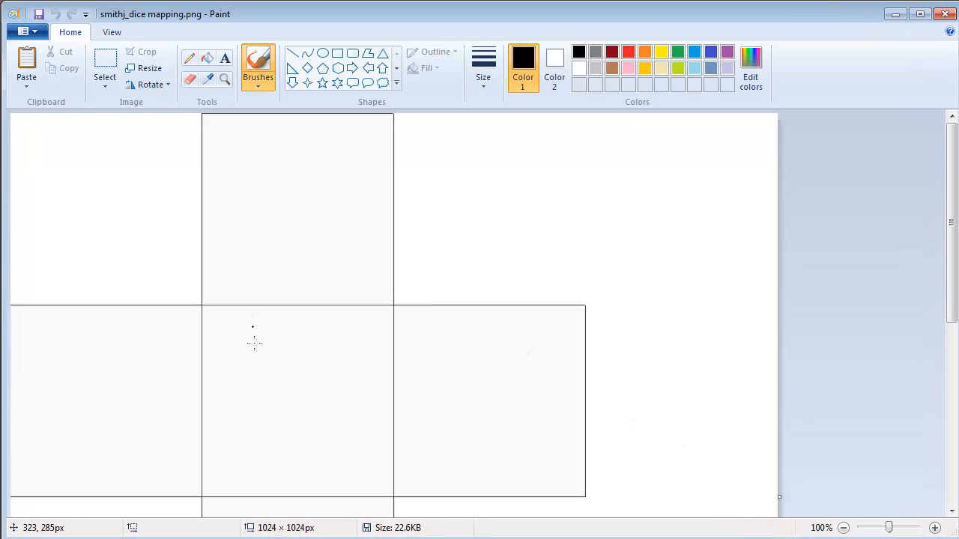
mouse_move(290, 192)
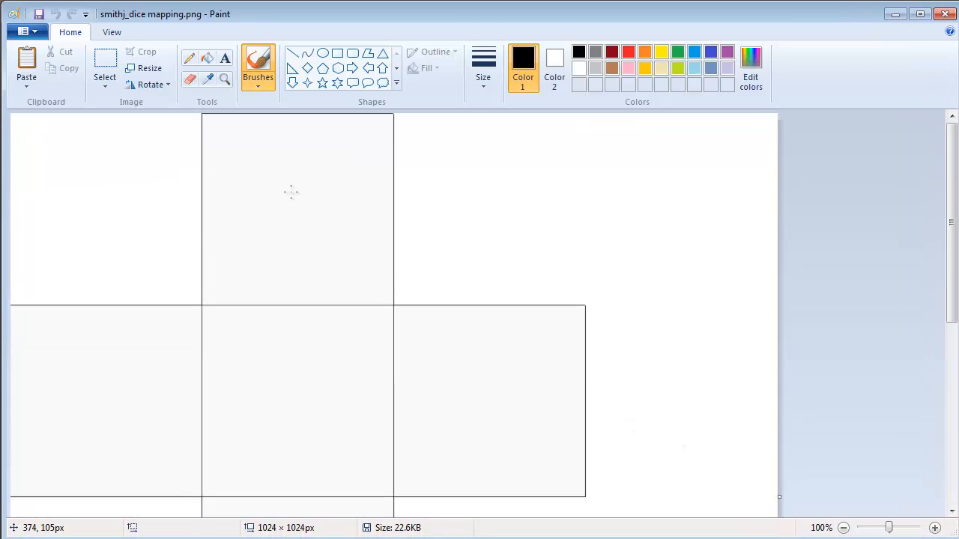
mouse_move(268, 173)
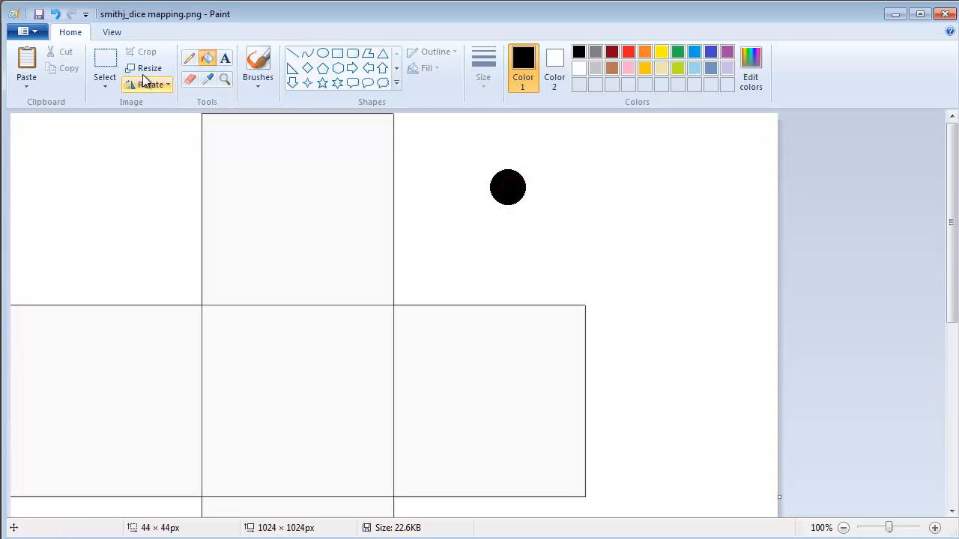
Select the black dot, center it in the top square, and move a copy into the centre.
left_click(105, 63)
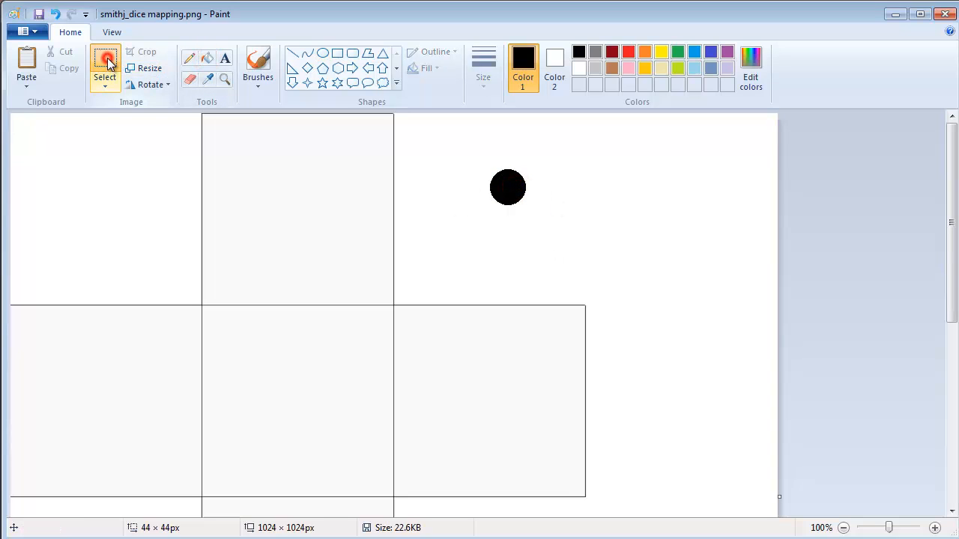
mouse_move(487, 166)
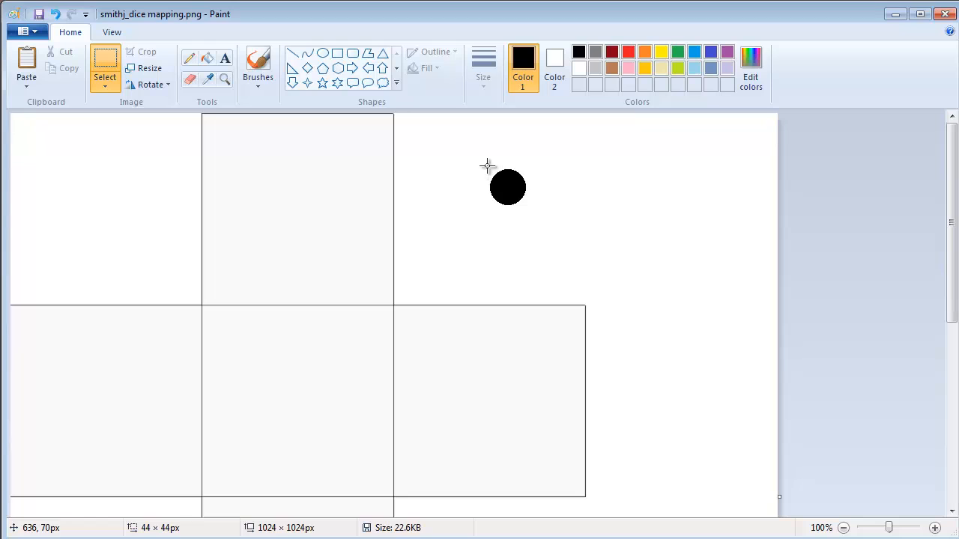
left_click_drag(487, 167, 530, 210)
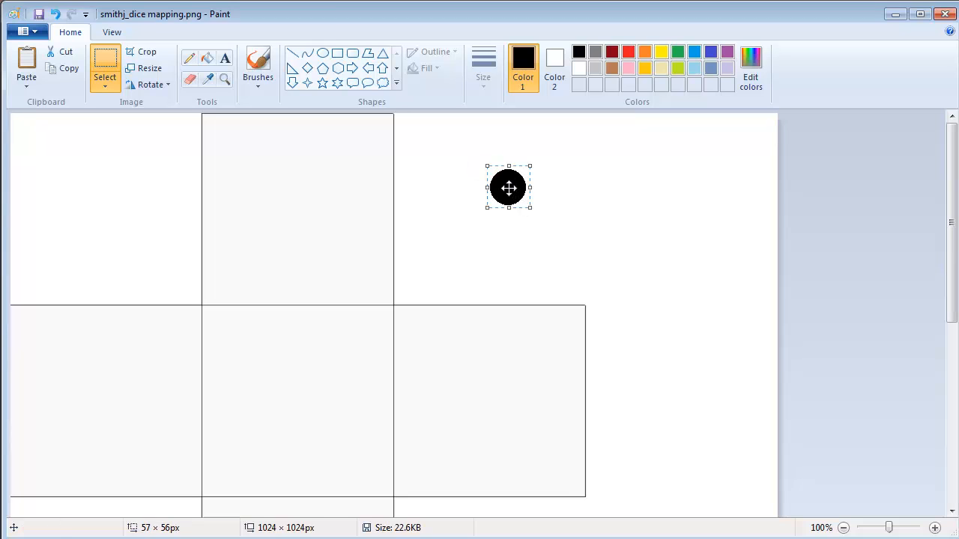
left_click_drag(508, 188, 288, 188)
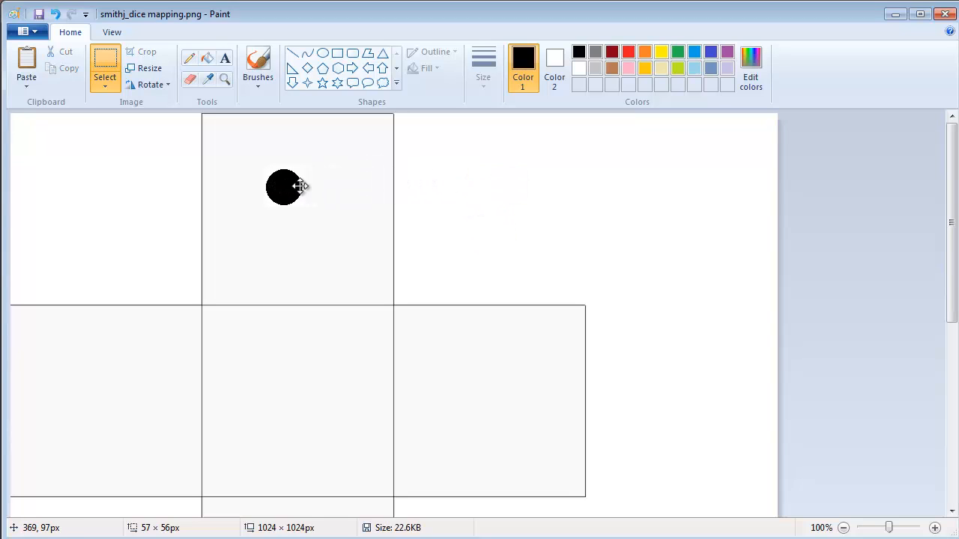
left_click_drag(285, 186, 295, 206)
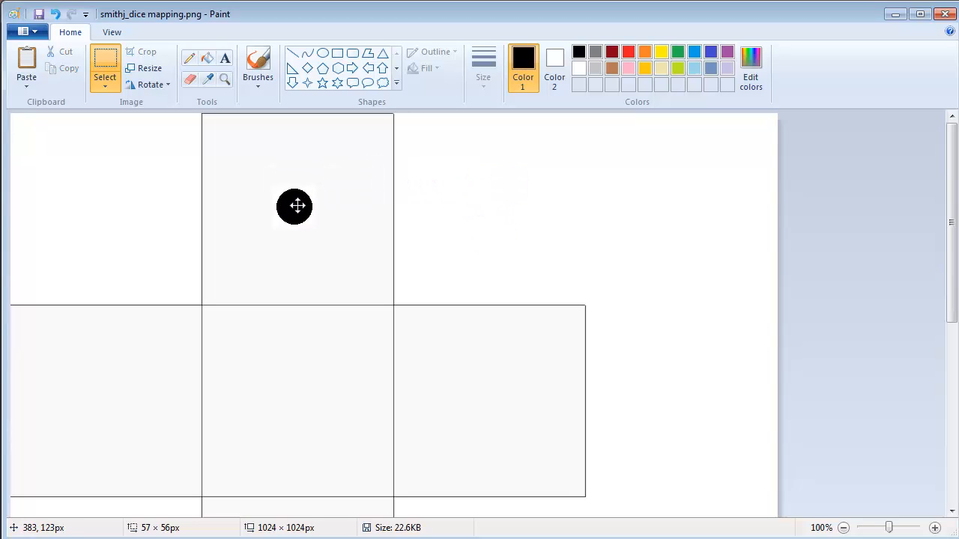
mouse_move(296, 209)
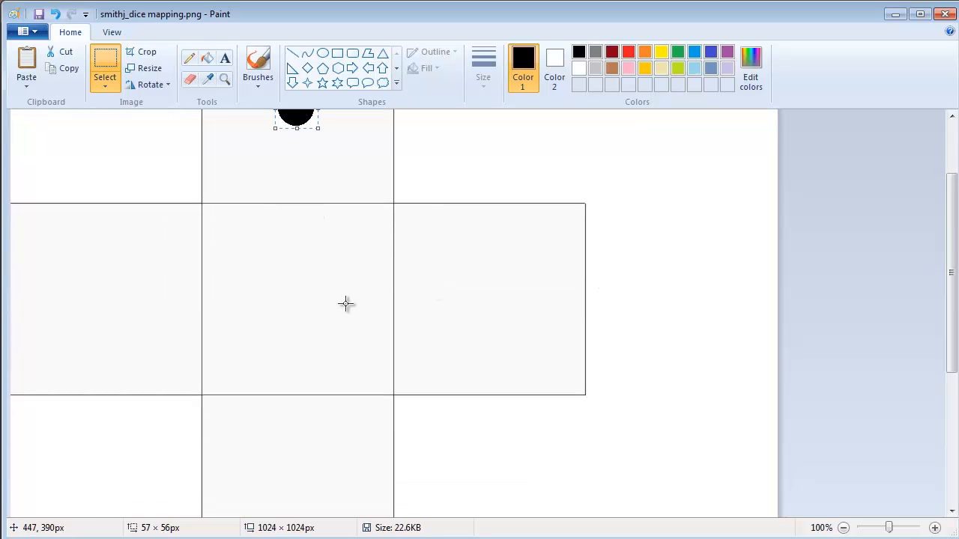
mouse_move(502, 216)
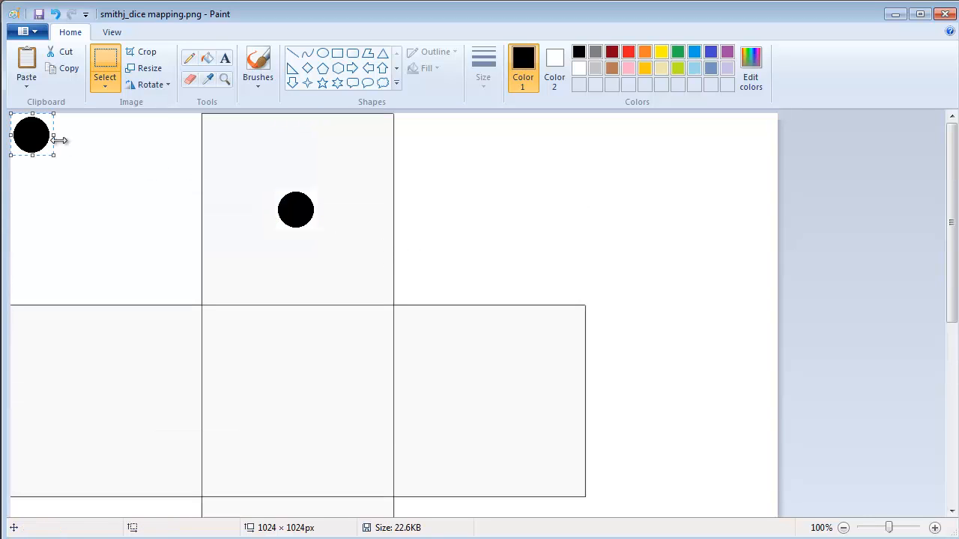
left_click_drag(31, 135, 245, 366)
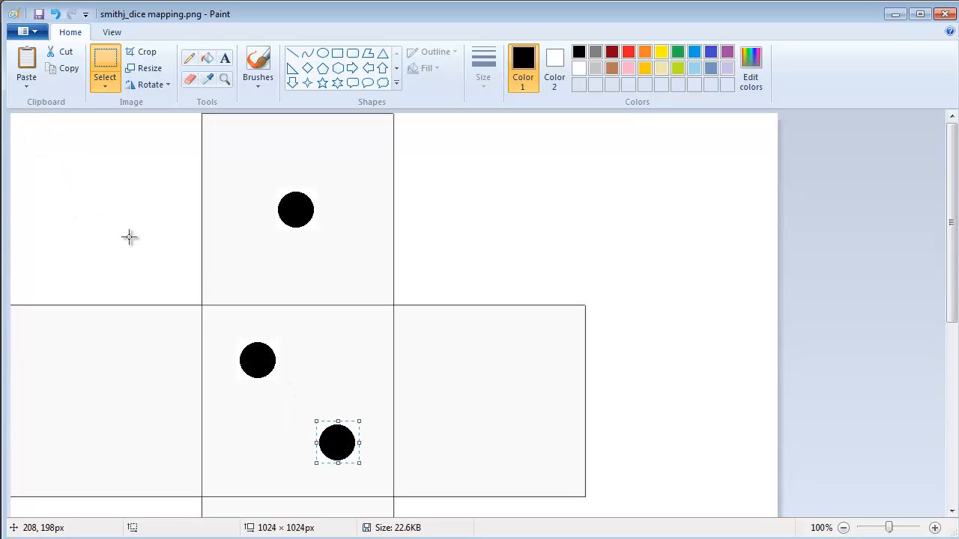
mouse_move(138, 212)
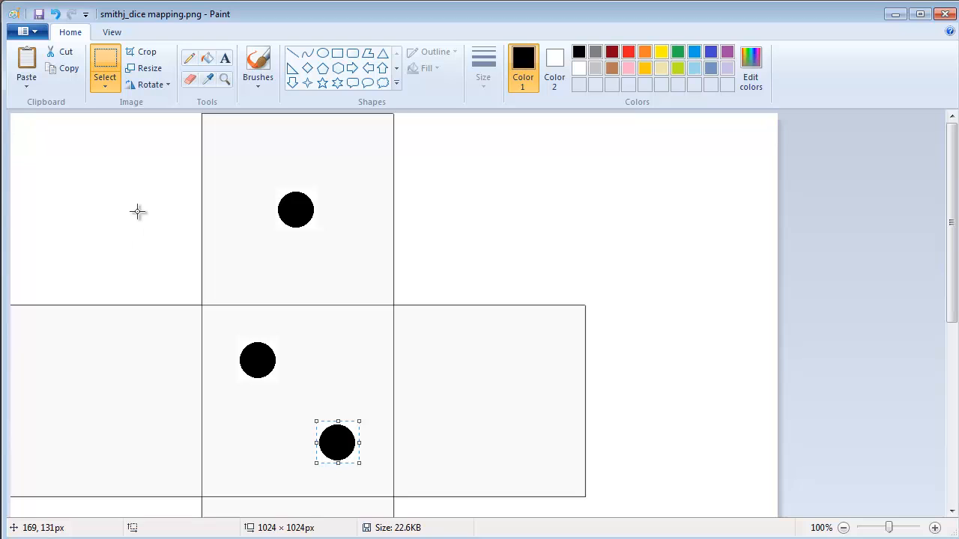
Place three diagonal pips from upper left to lower right in the right square.
left_click_drag(337, 442, 33, 135)
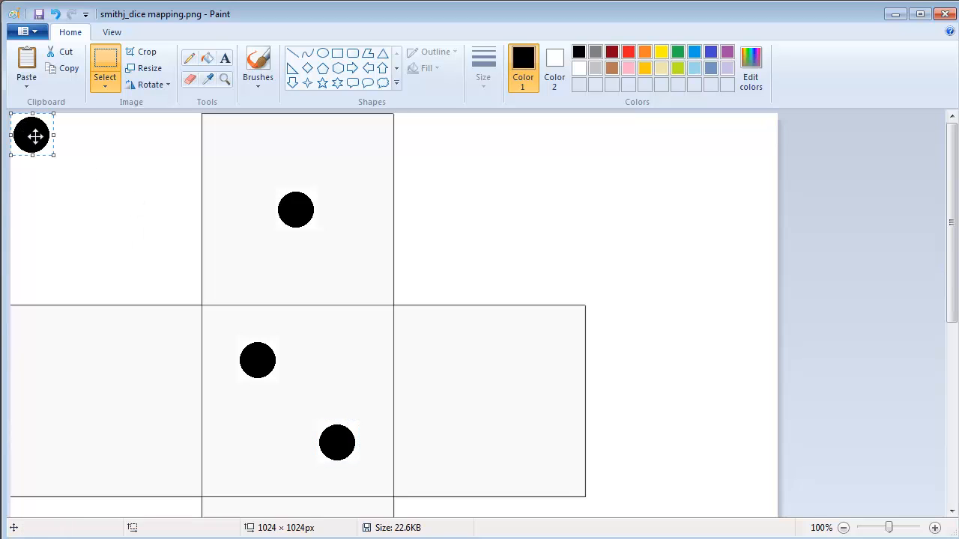
left_click_drag(32, 135, 436, 349)
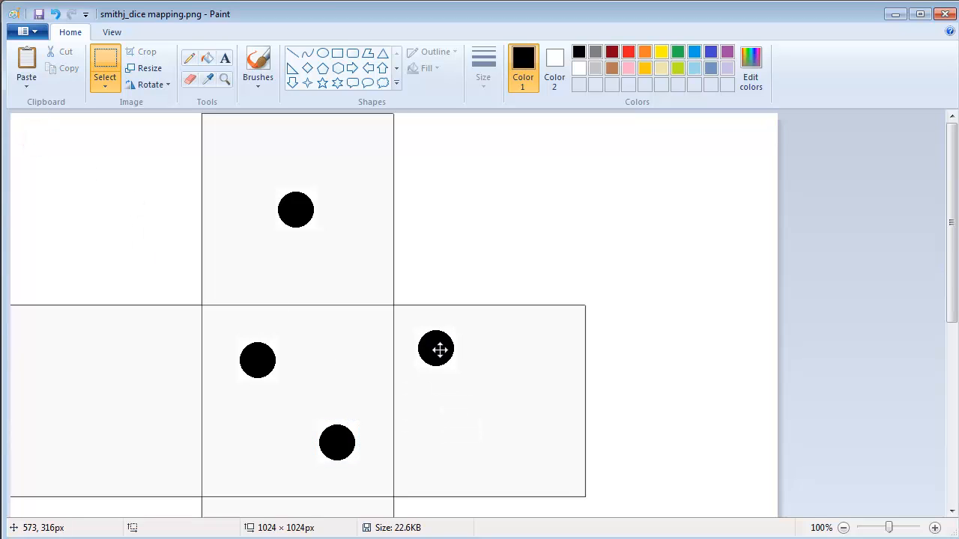
left_click_drag(436, 349, 452, 399)
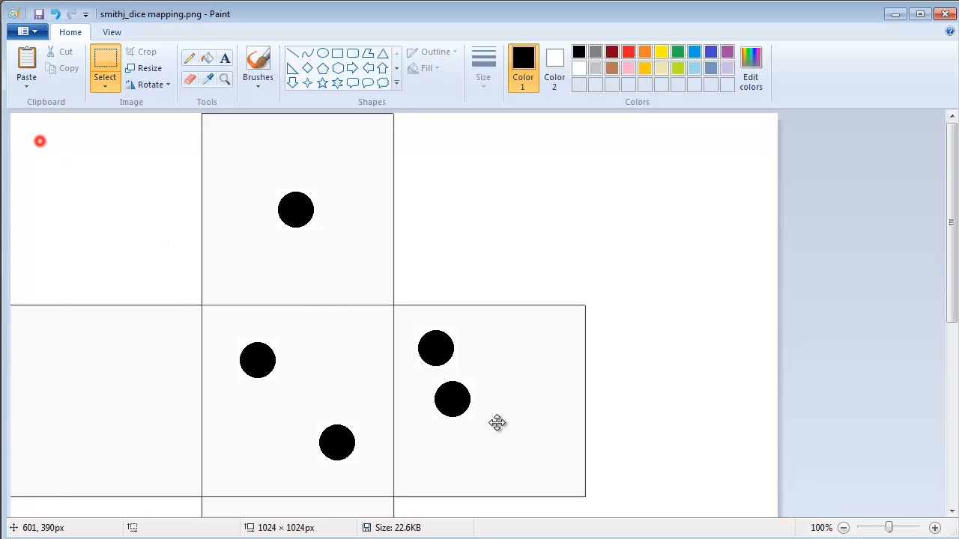
left_click_drag(452, 399, 493, 407)
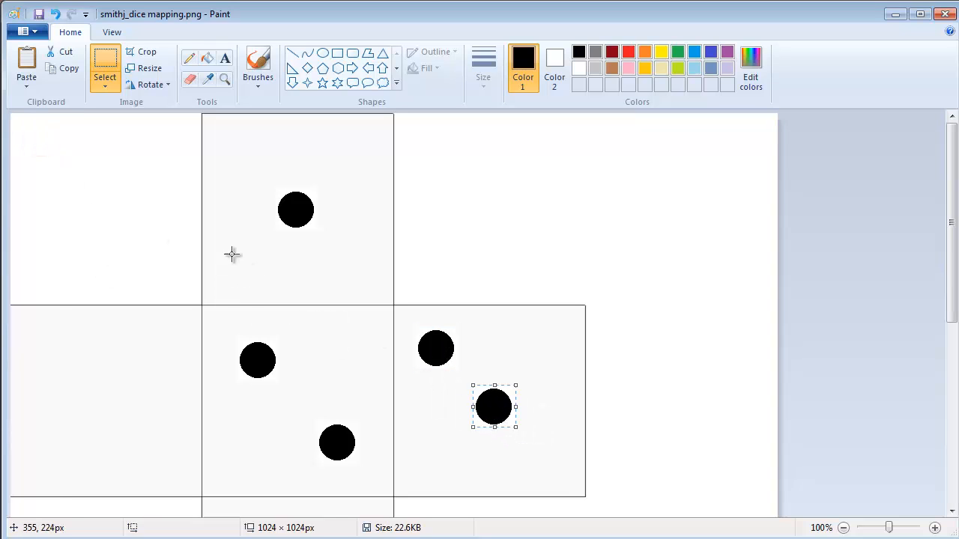
left_click_drag(493, 407, 547, 462)
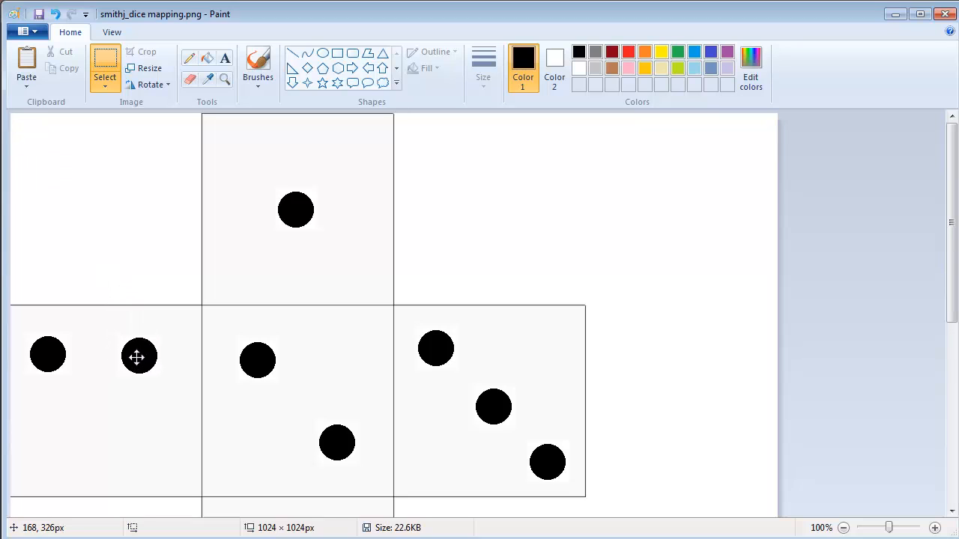
mouse_move(49, 444)
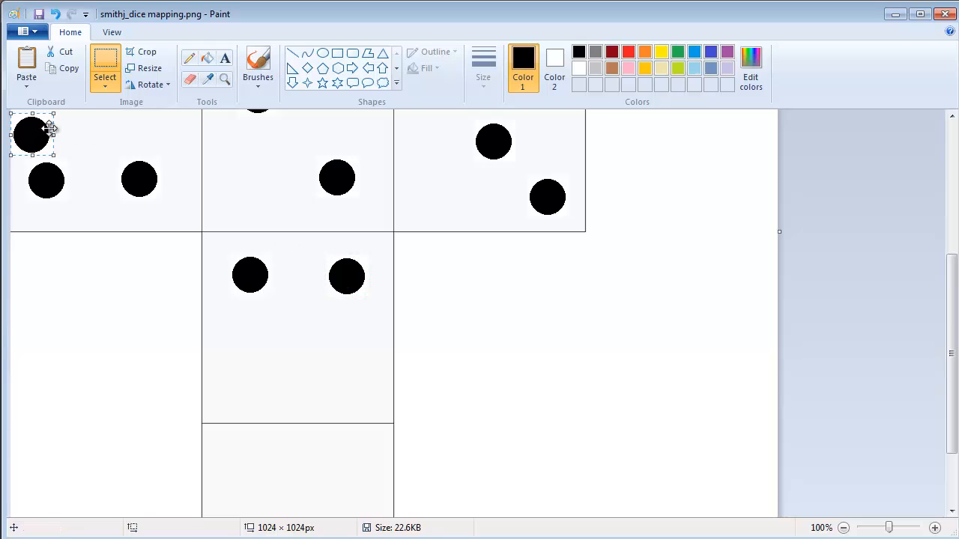
Add another pip to the left square and two pips to the bottom square.
left_click_drag(31, 135, 248, 373)
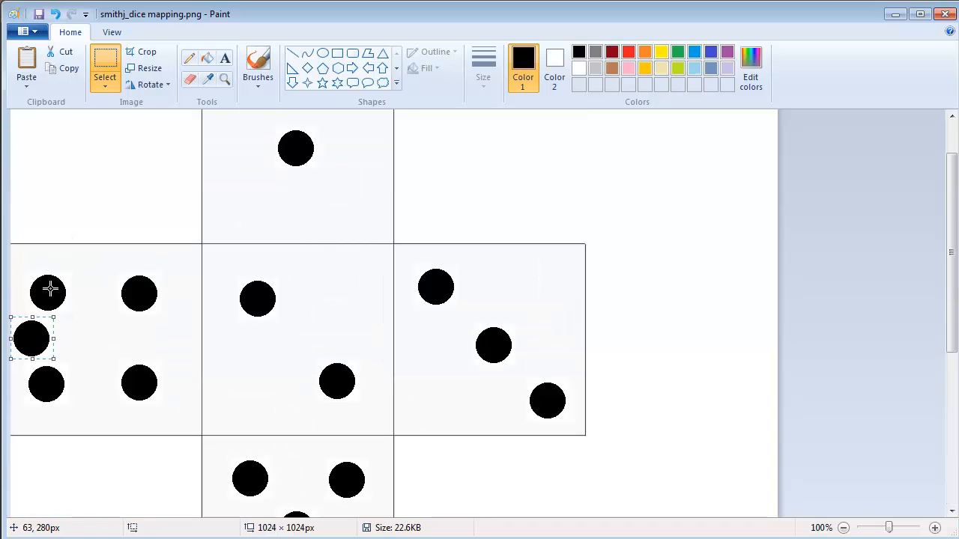
scroll("down", 3)
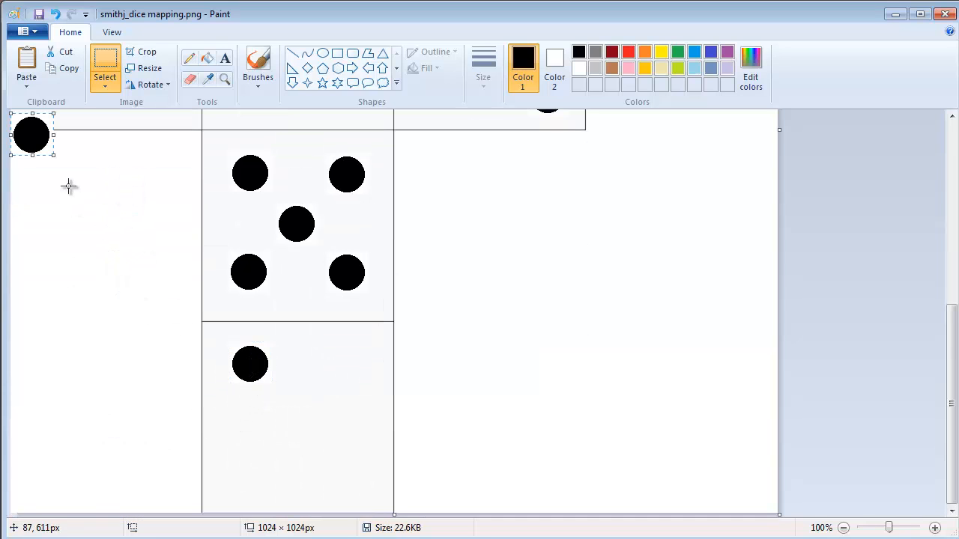
left_click_drag(32, 135, 248, 421)
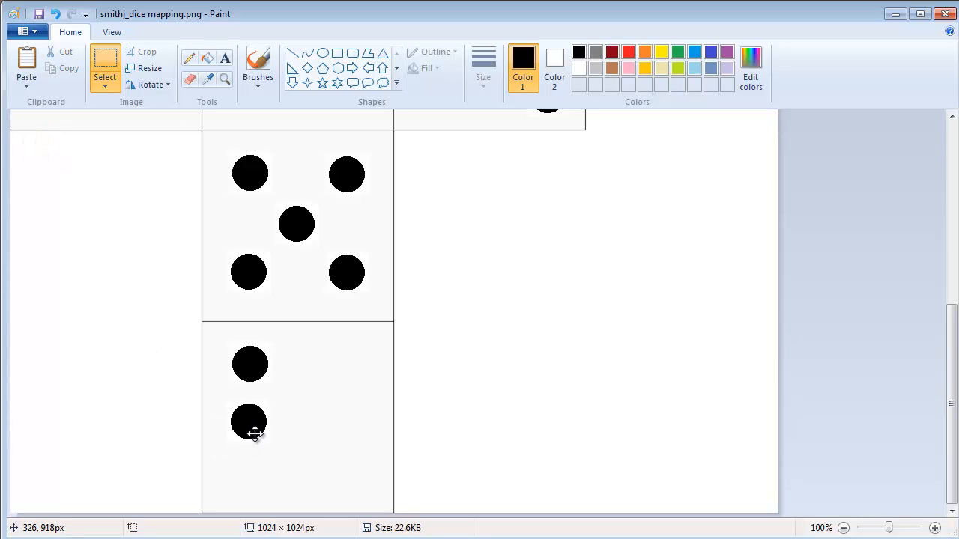
left_click_drag(248, 422, 261, 477)
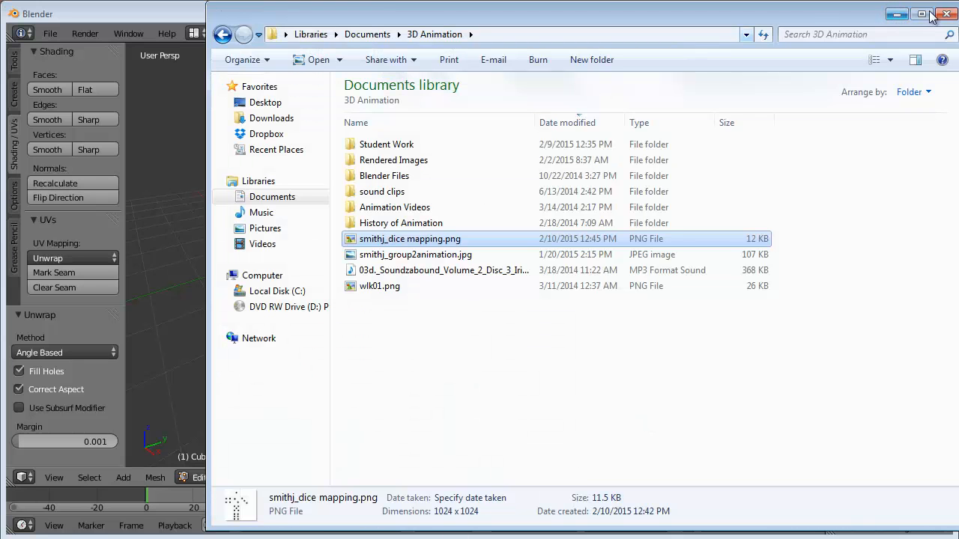
Close Explorer, set the render engine to Cycles, and show the cube's Material tab.
left_click(946, 14)
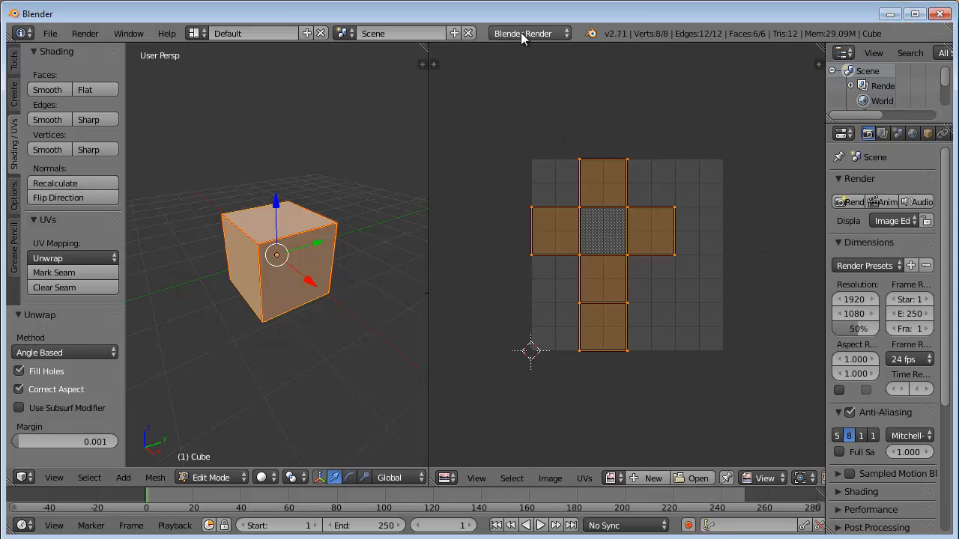
left_click(529, 33)
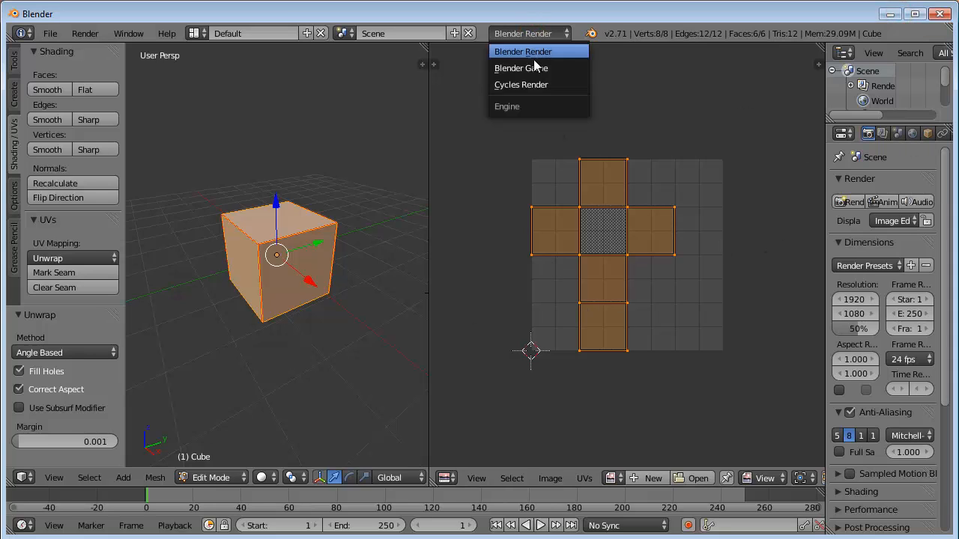
left_click(520, 85)
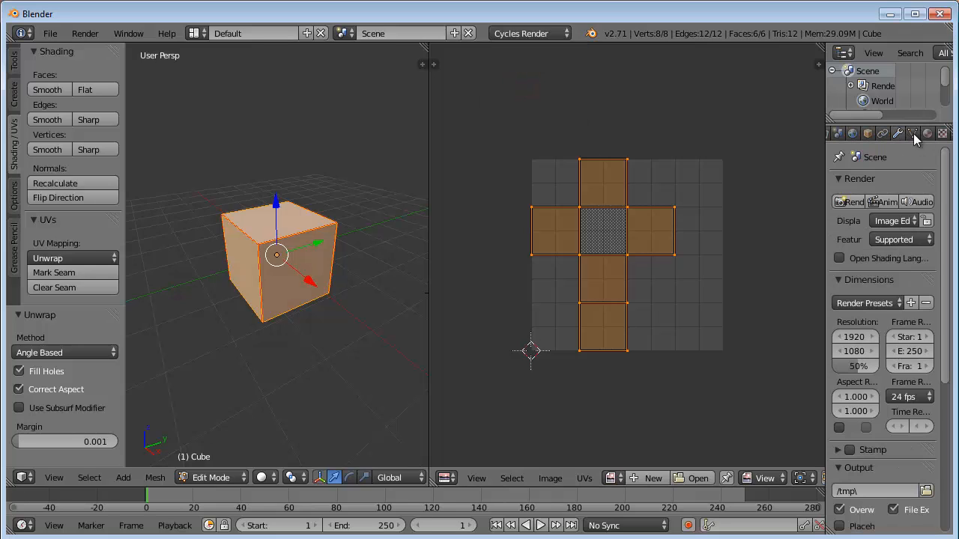
left_click(926, 133)
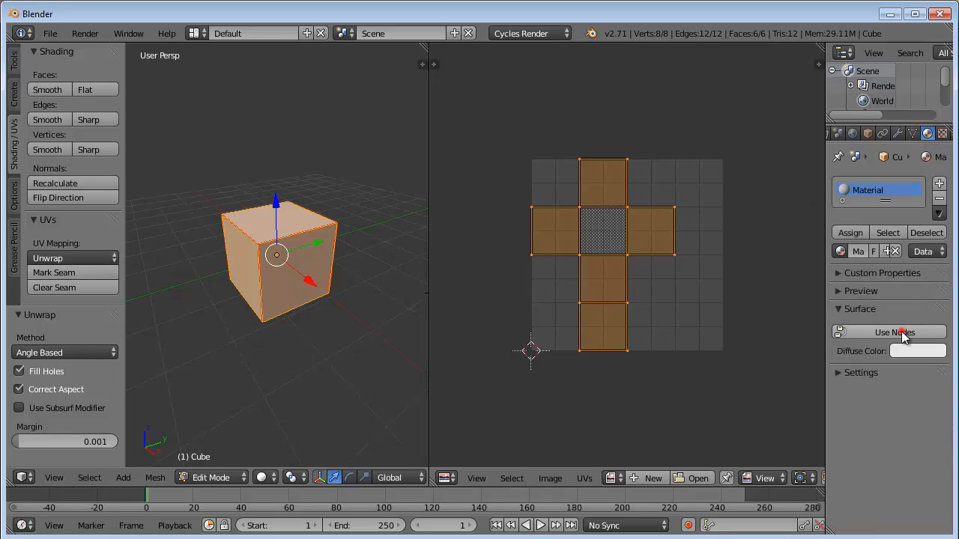
Enable nodes on the cube's material, set Color to Image Texture, and browse for the dice PNG.
left_click(900, 333)
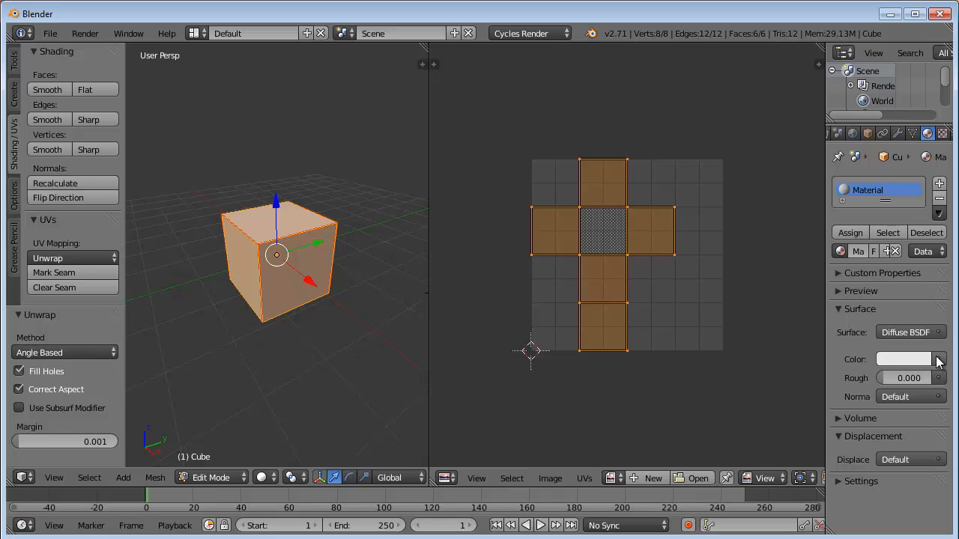
mouse_move(942, 362)
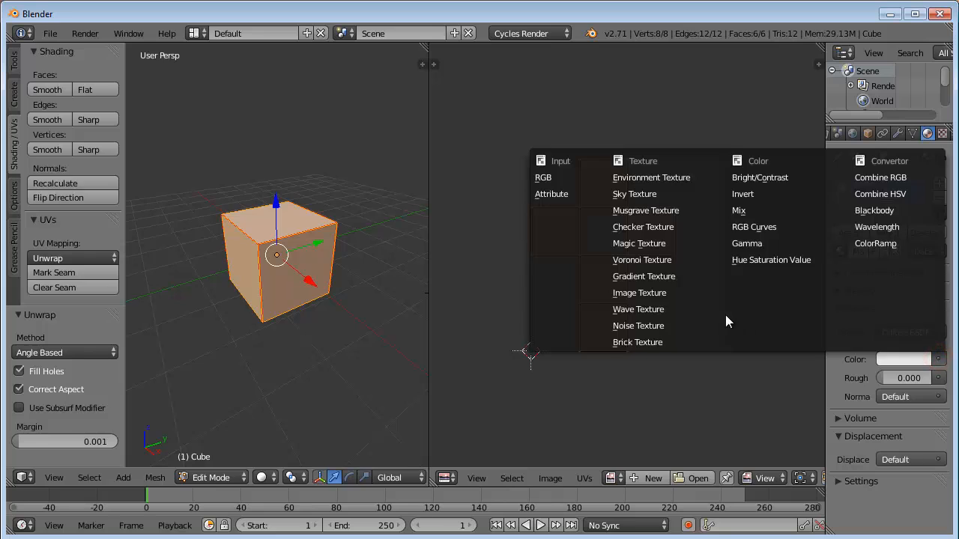
left_click(639, 293)
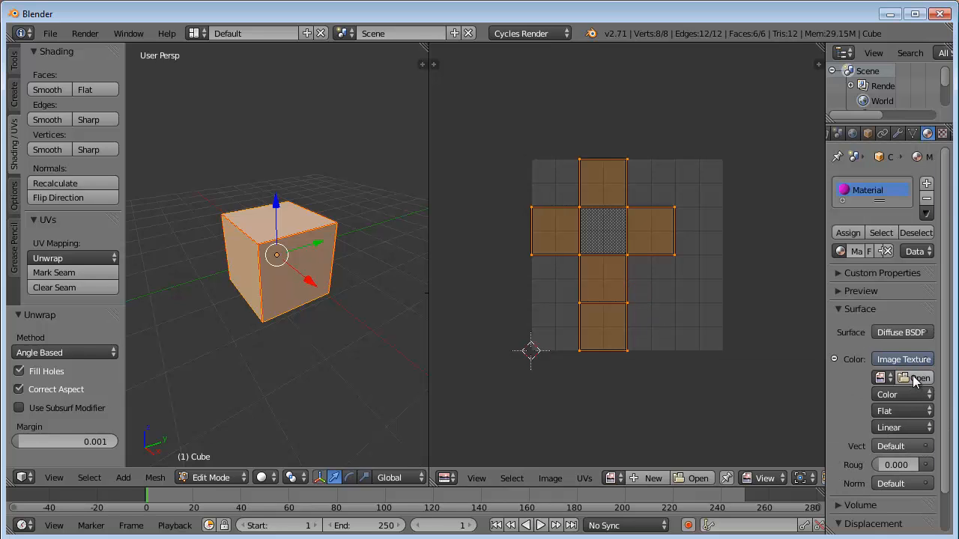
left_click(913, 378)
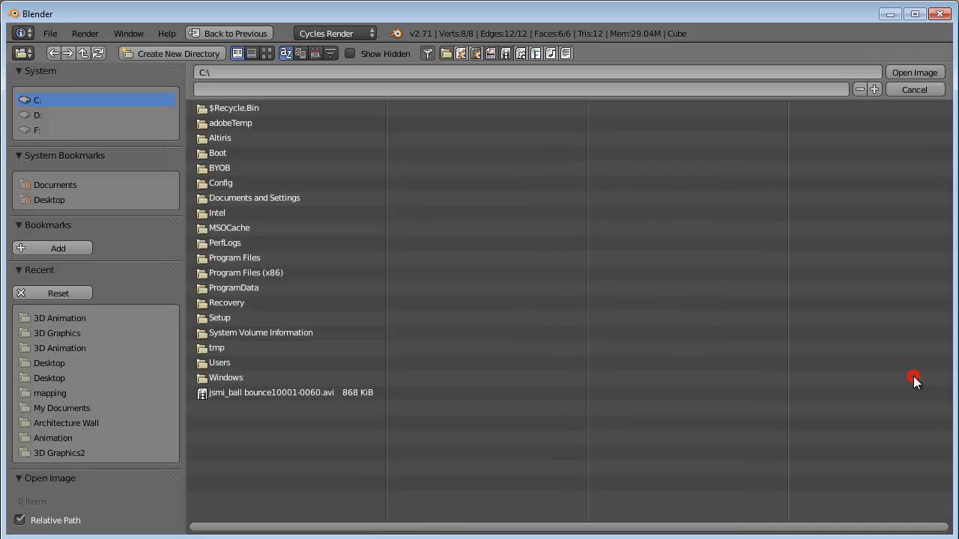
mouse_move(84, 333)
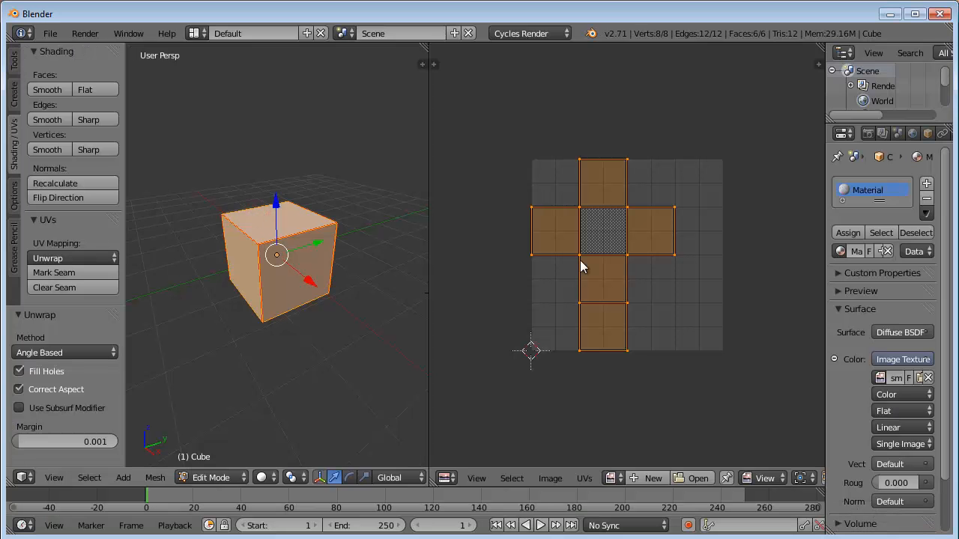
mouse_move(712, 434)
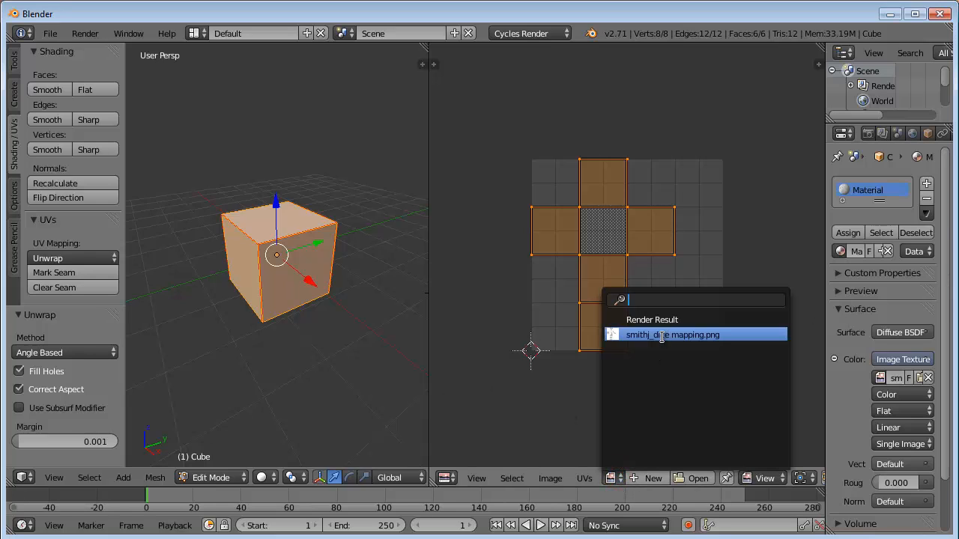
Select the dice mapping PNG in the UV/Image Editor's image browse dropdown.
left_click(672, 334)
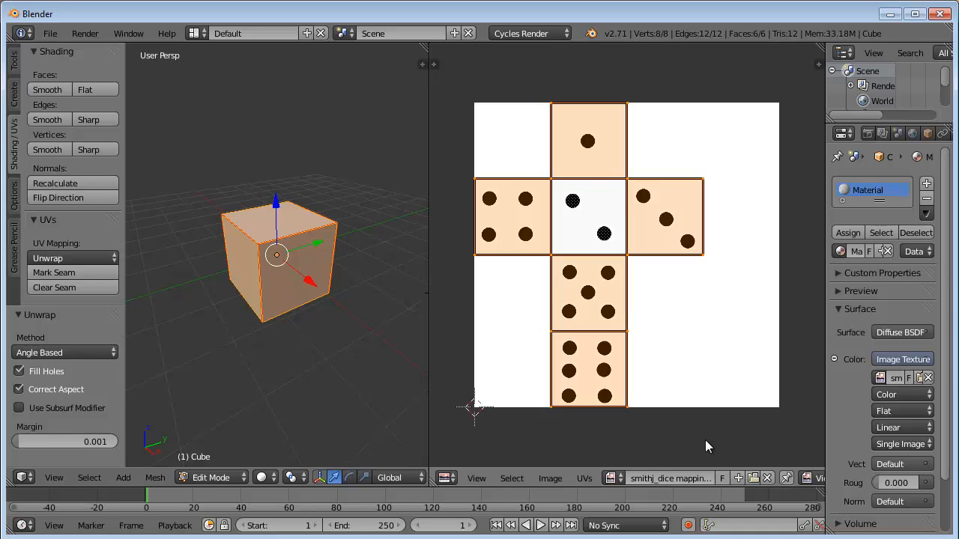
mouse_move(720, 429)
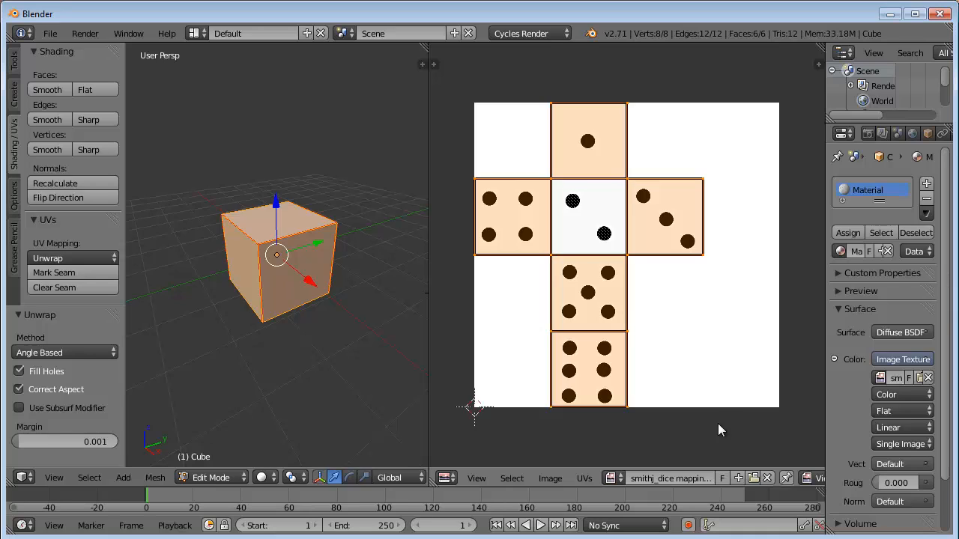
mouse_move(277, 487)
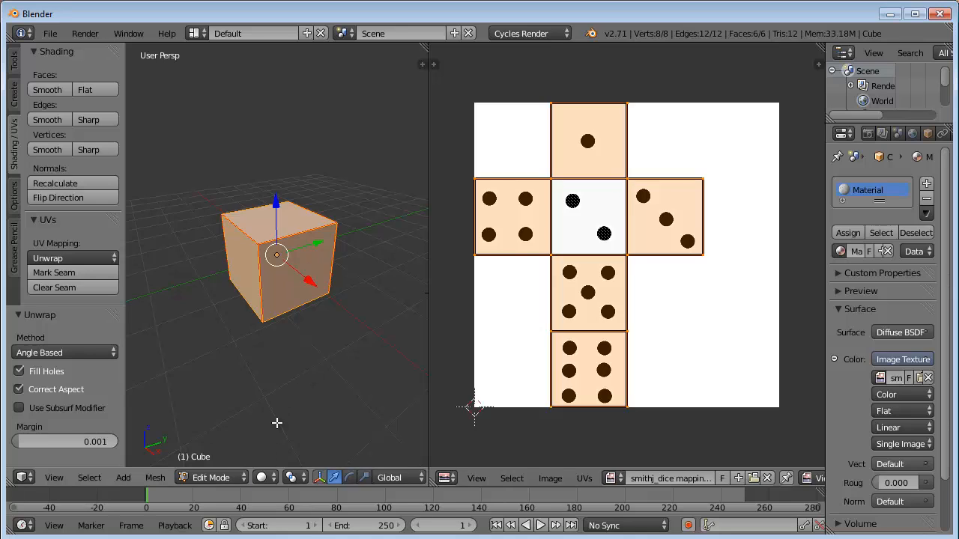
Switch the 3D viewport shading to Material to show the die texture.
left_click(260, 477)
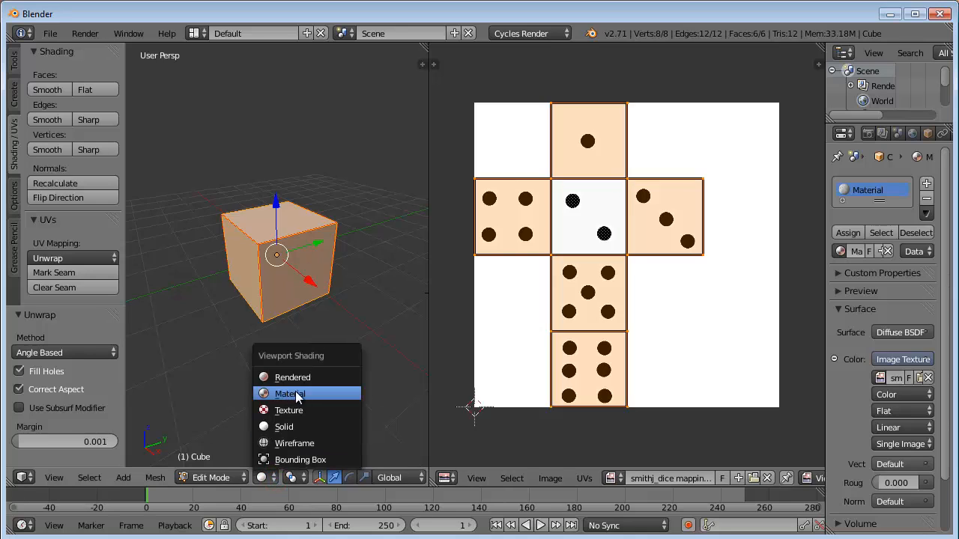
left_click(290, 393)
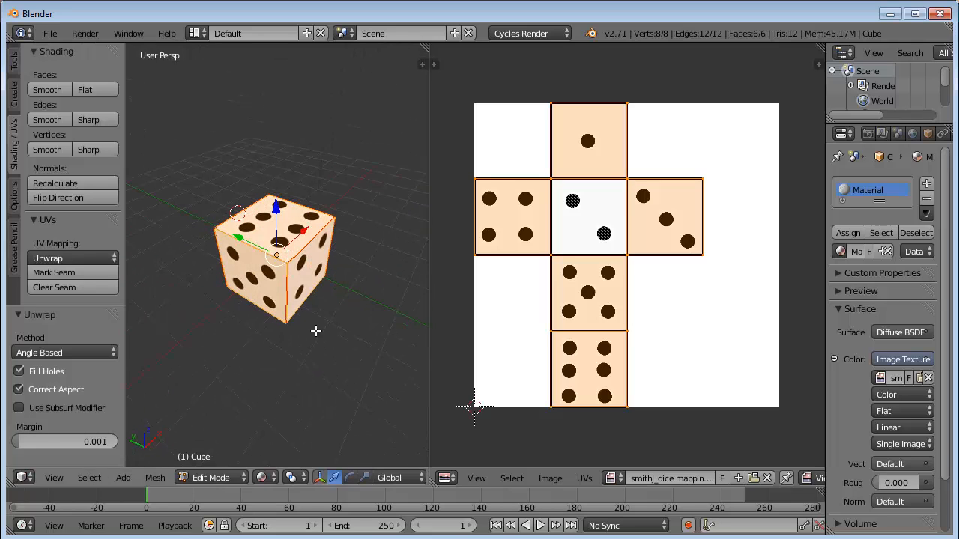
mouse_move(354, 262)
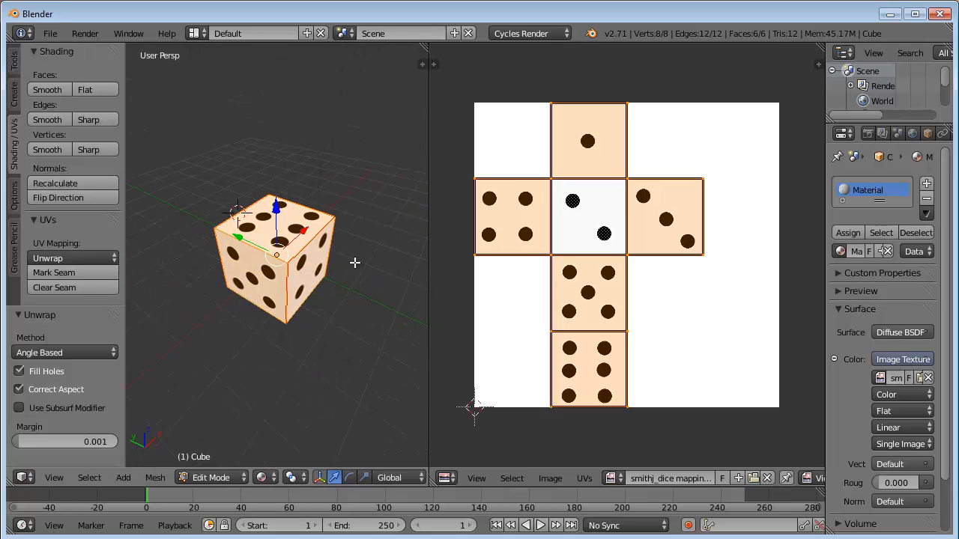